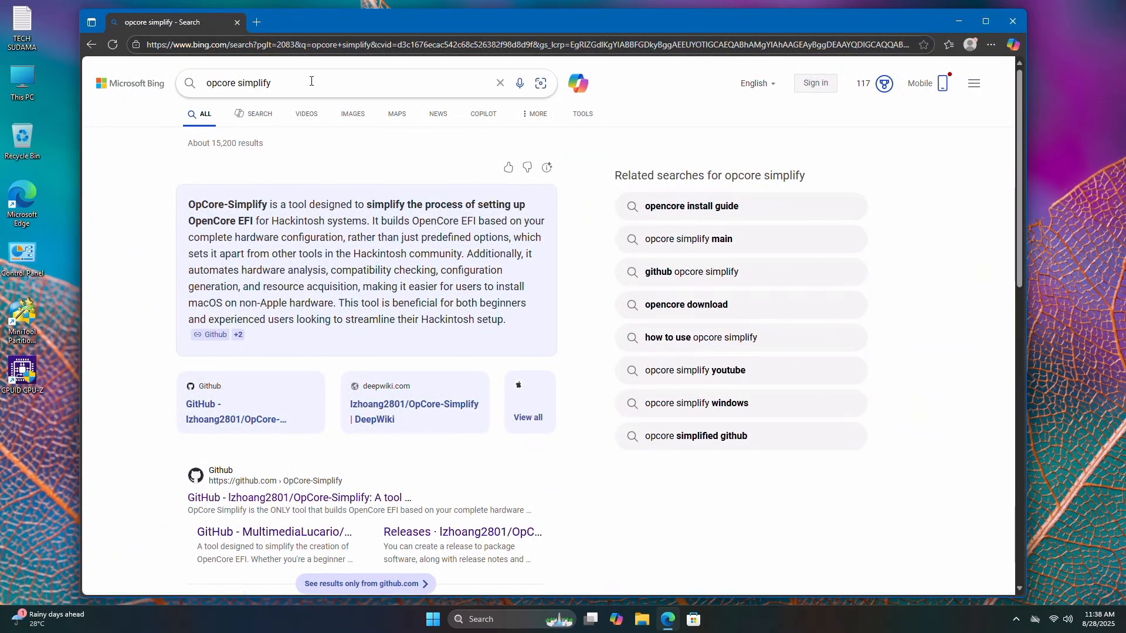
mouse_move(284, 497)
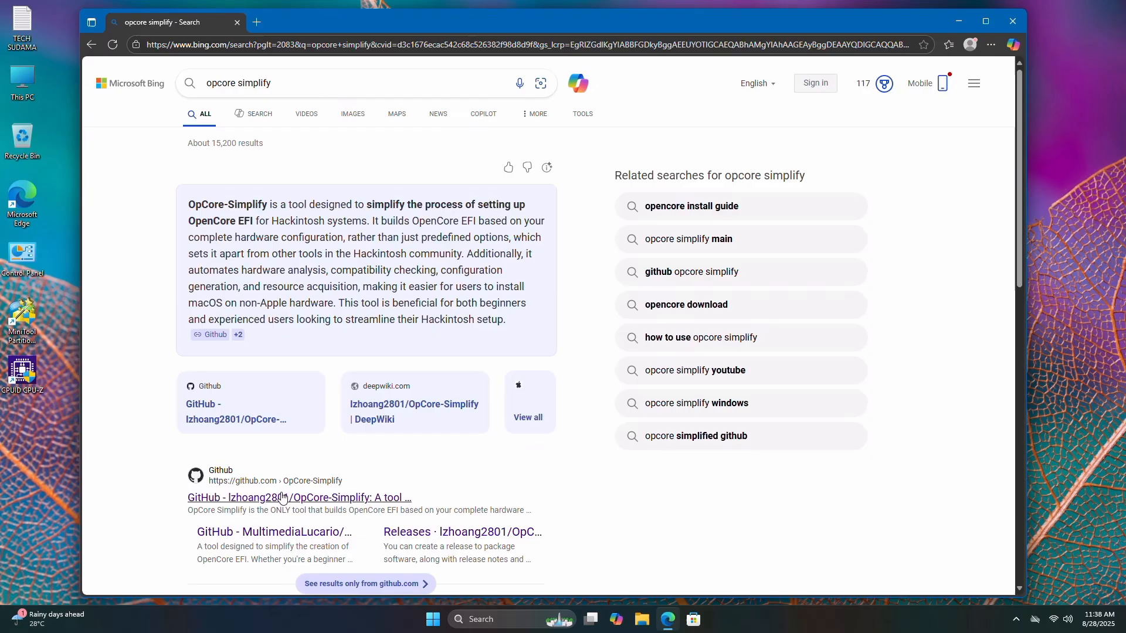
Download the OpCore-Simplify repository from GitHub as a ZIP archive.
left_click(297, 497)
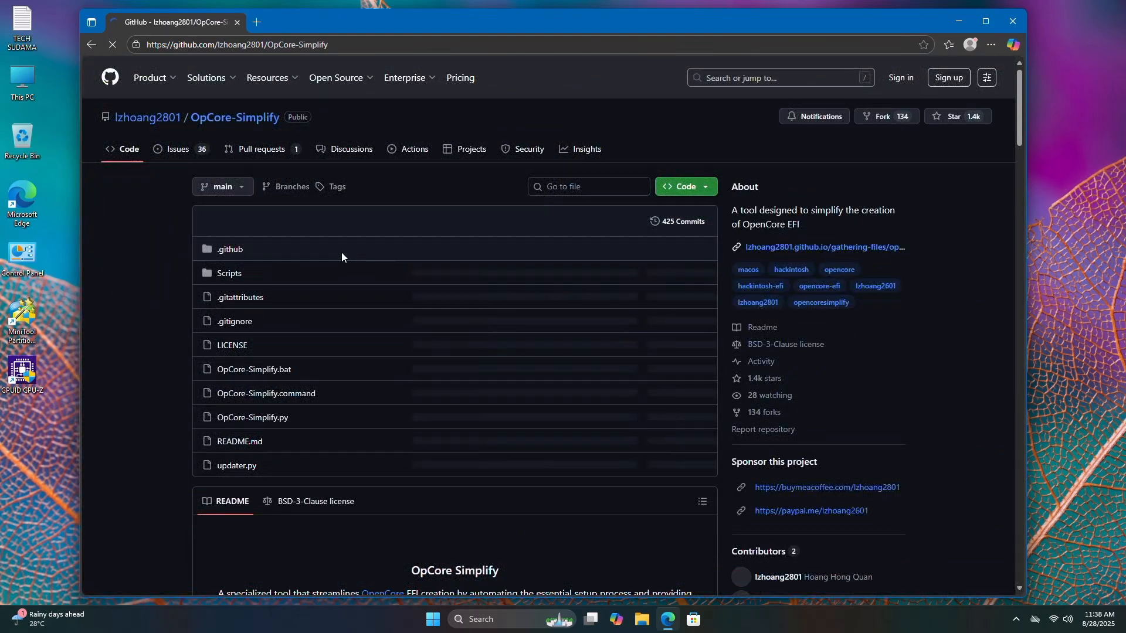
left_click(680, 186)
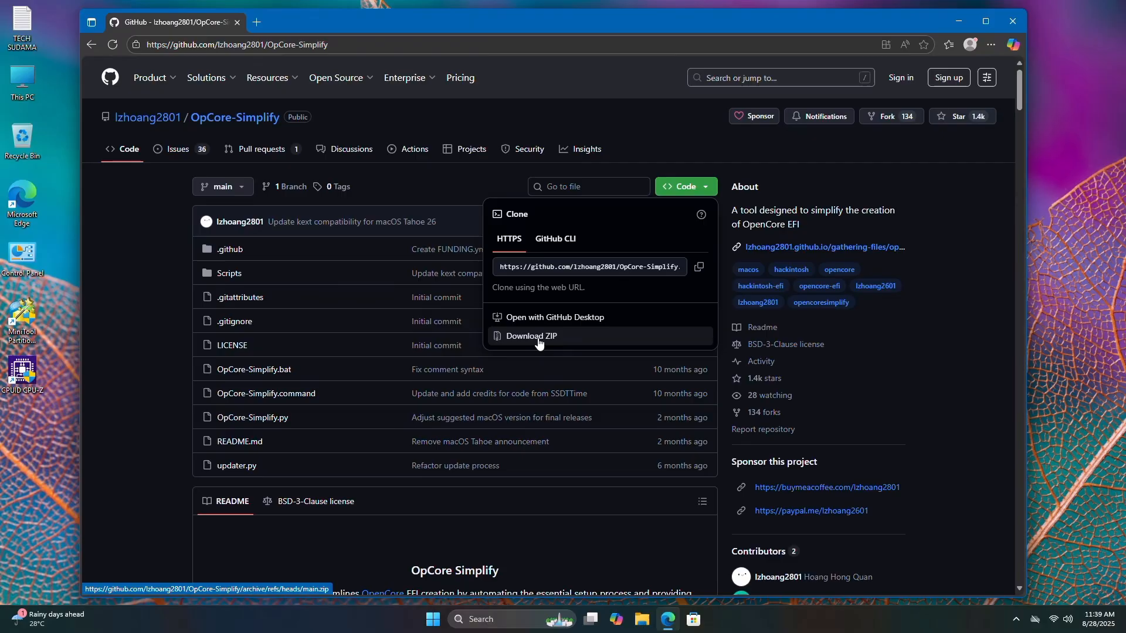
left_click(530, 335)
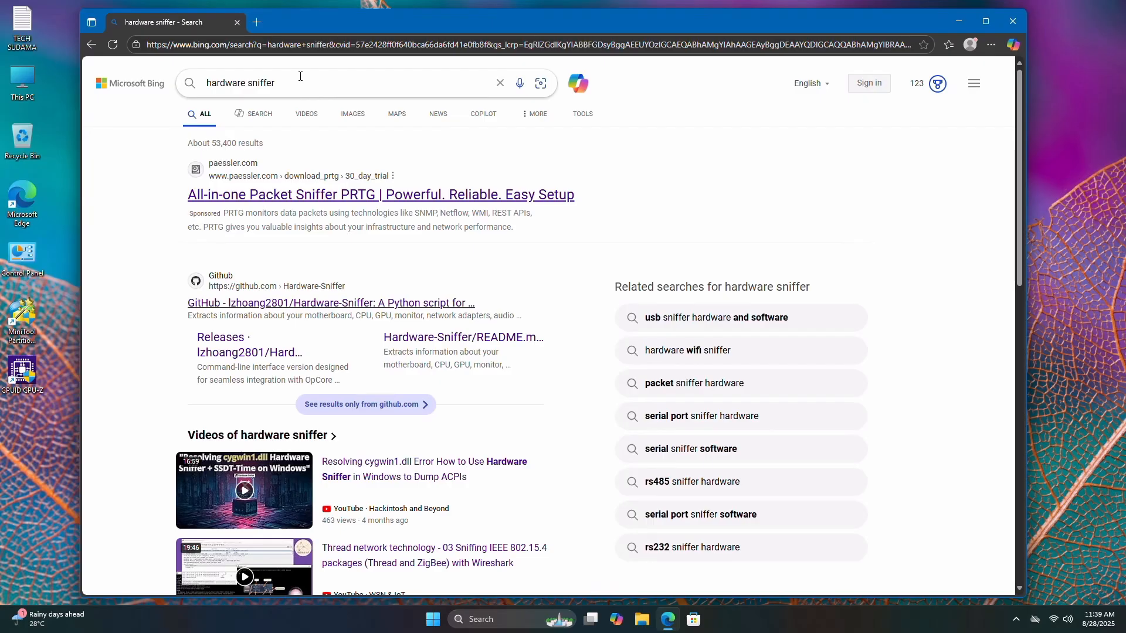
Download Hardware-Sniffer.exe from the repository's 2.0.0 release.
left_click(329, 303)
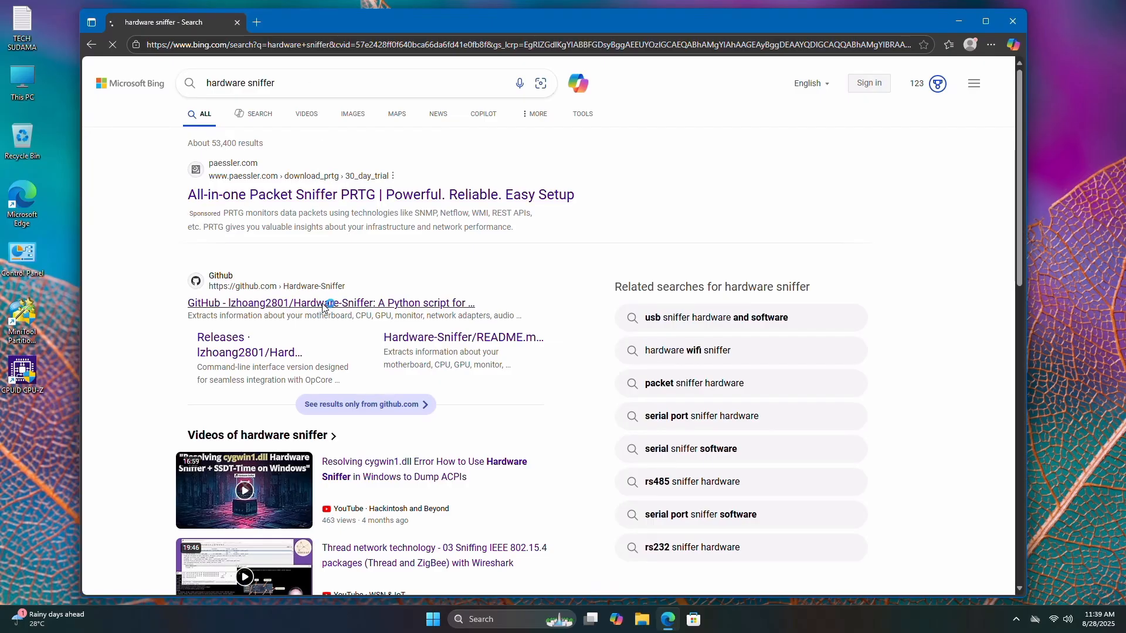
left_click(329, 303)
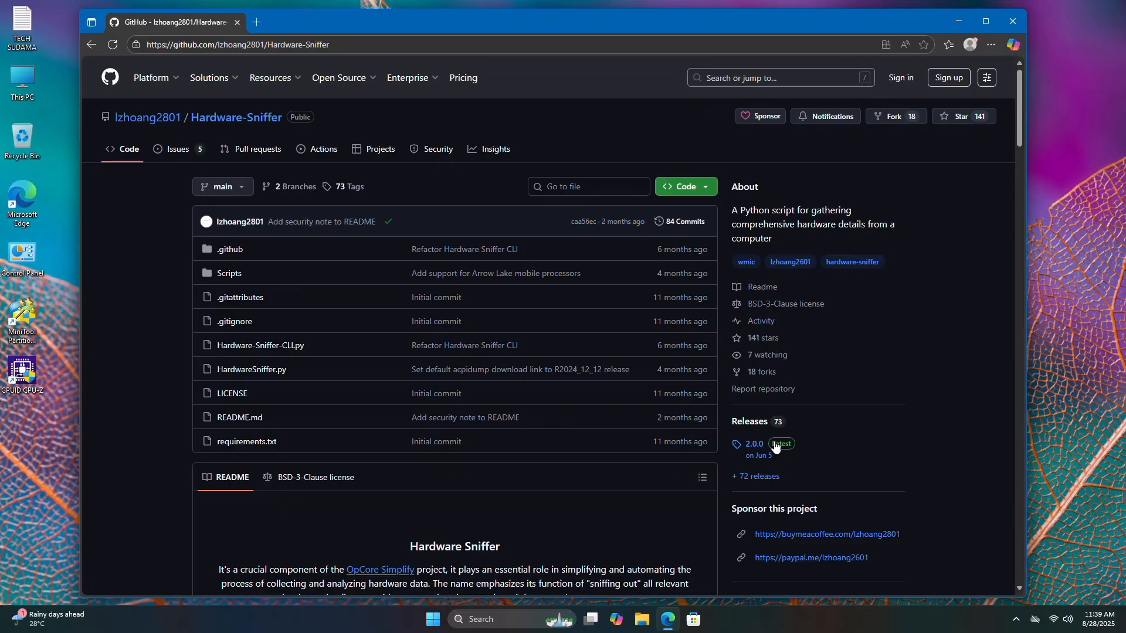
left_click(753, 443)
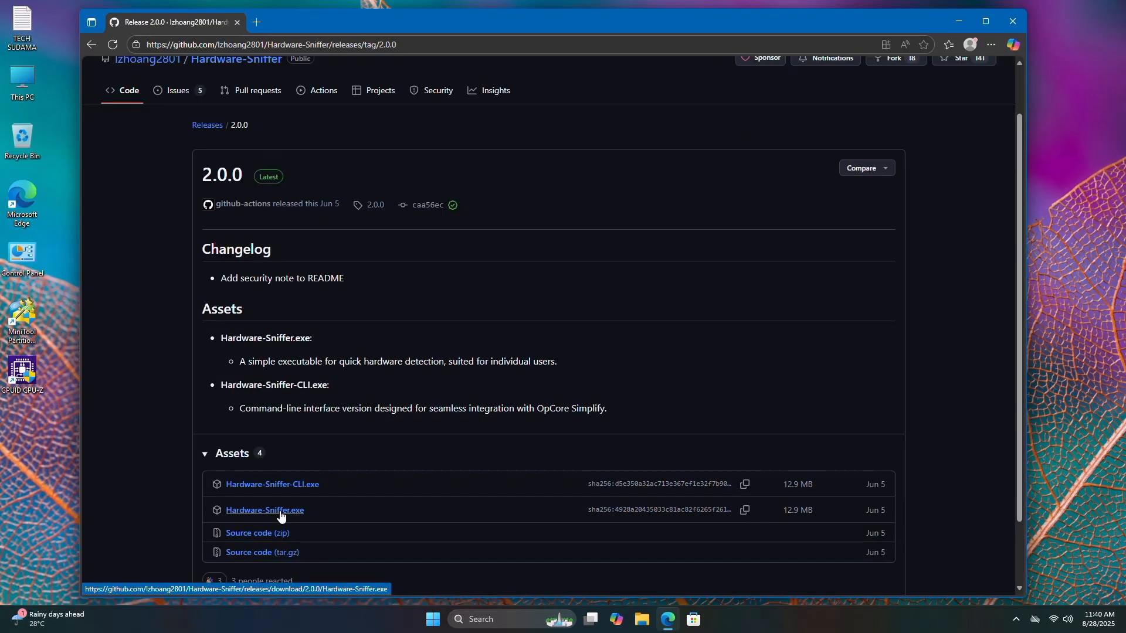
left_click(264, 510)
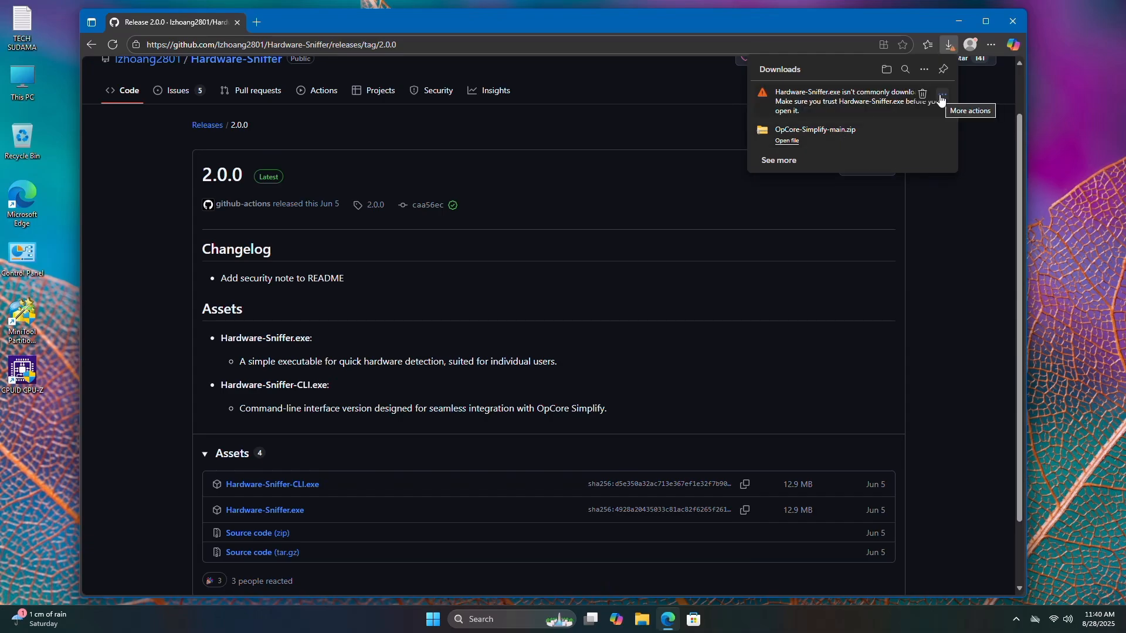
Keep the flagged Hardware-Sniffer.exe download despite the untrusted-file warning.
left_click(943, 94)
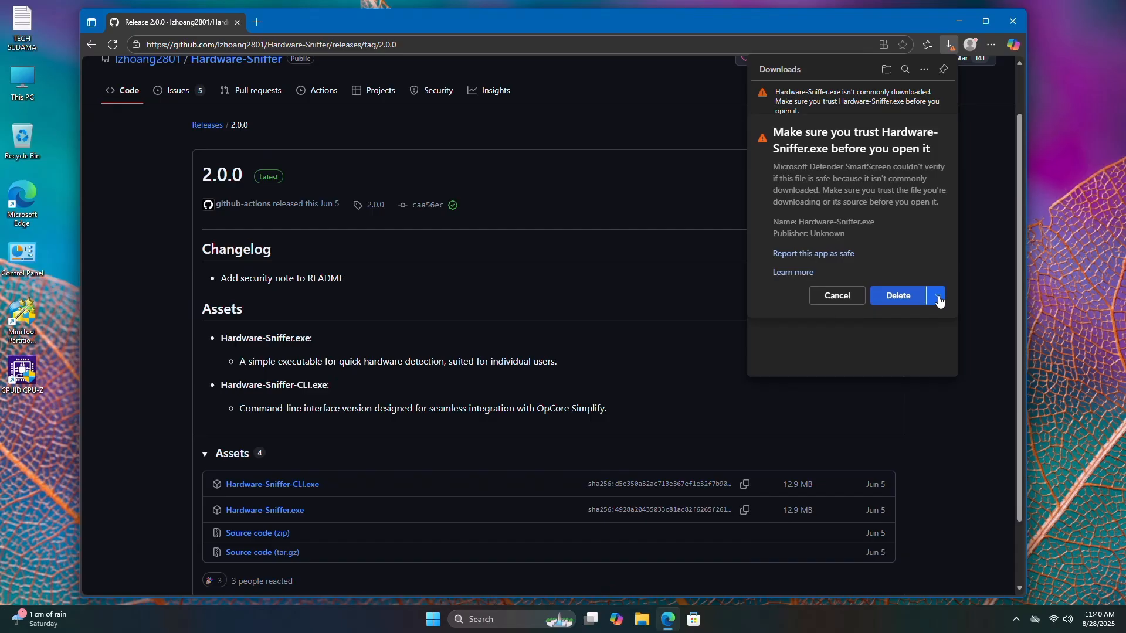
left_click(936, 295)
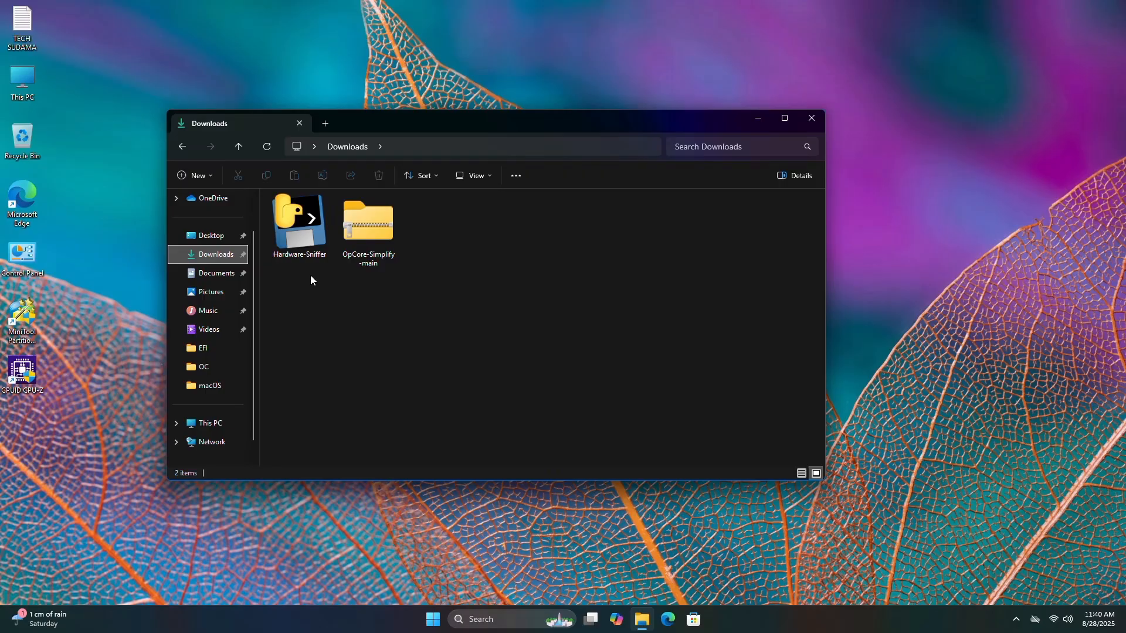
Extract OpCore-Simplify-main.zip into its own folder in Downloads and select Hardware-Sniffer.
left_click(367, 223)
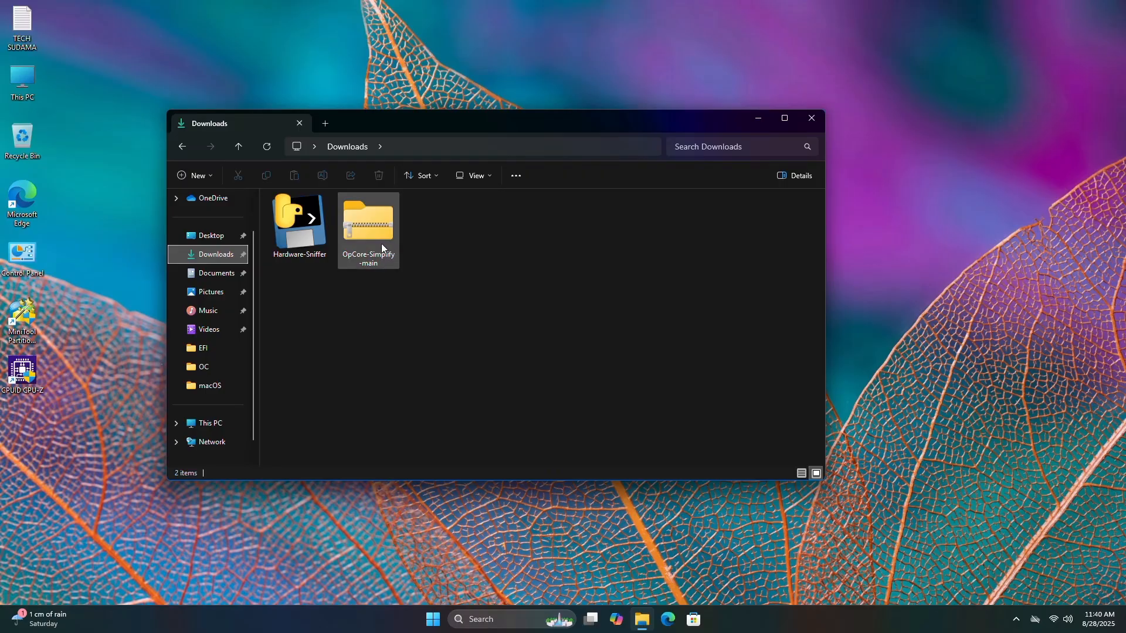
mouse_move(371, 219)
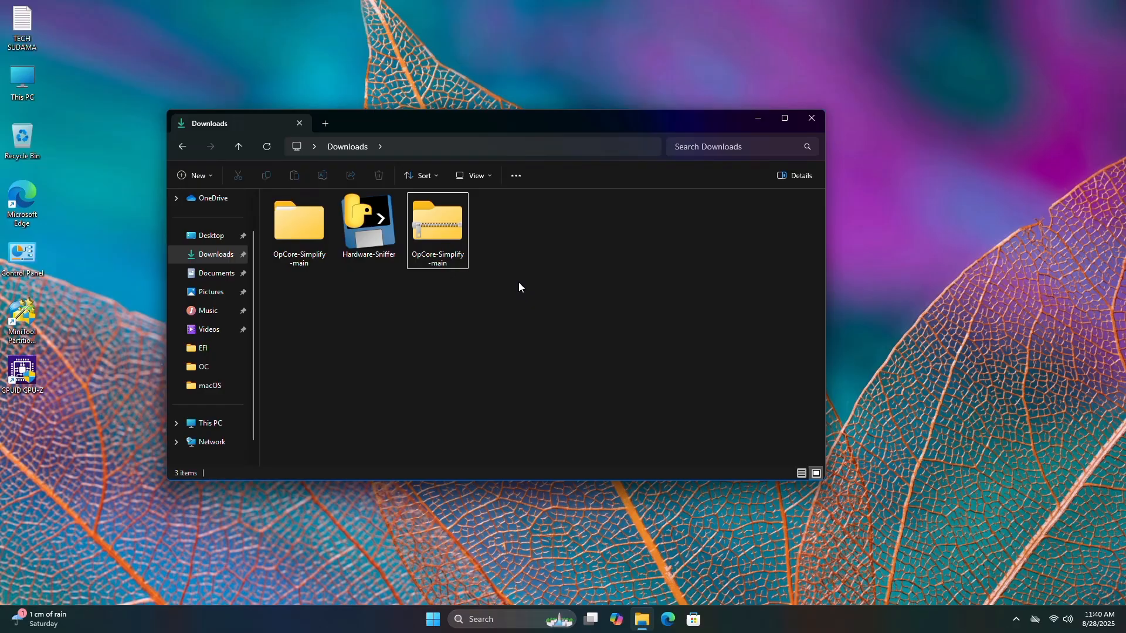
mouse_move(369, 226)
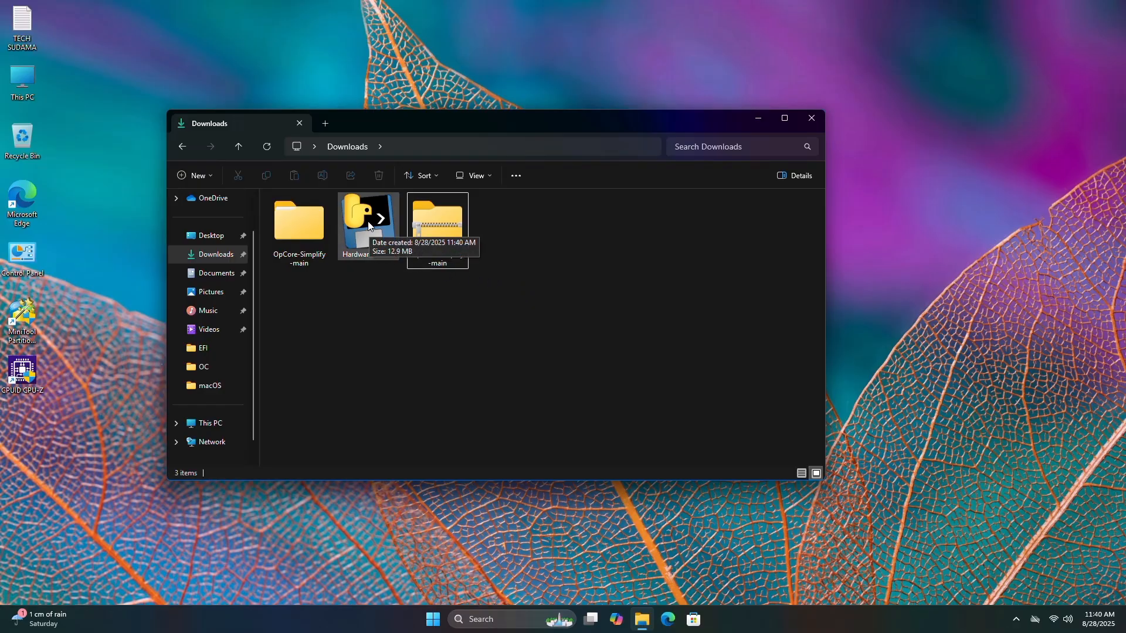
left_click(367, 222)
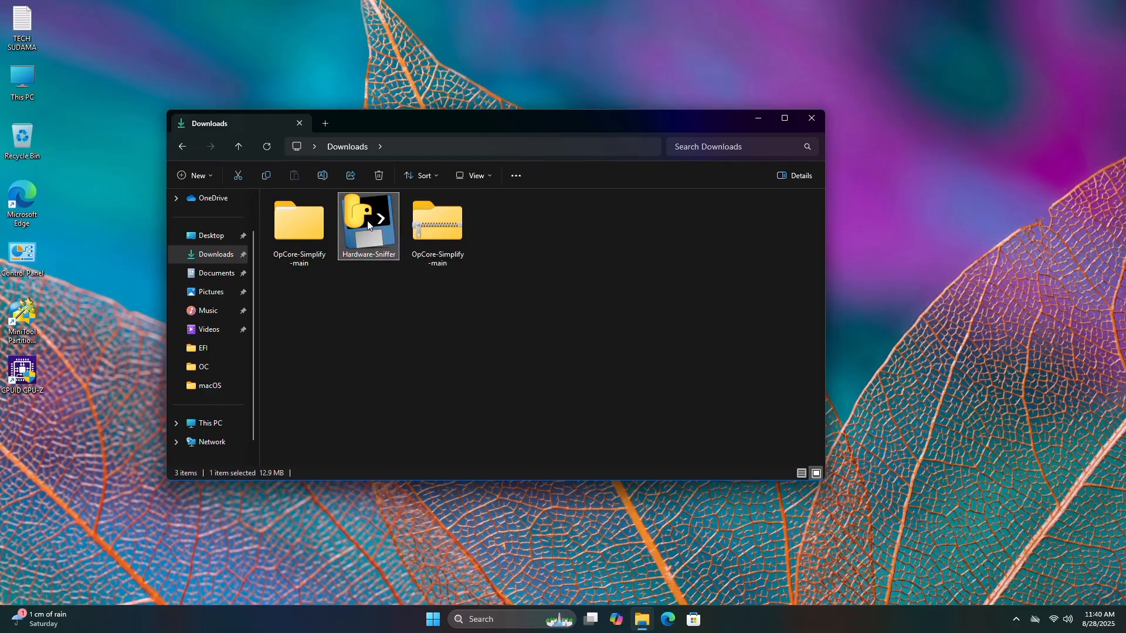
Launch Hardware Sniffer and export the full hardware report to Results\Report.json.
double_click(367, 227)
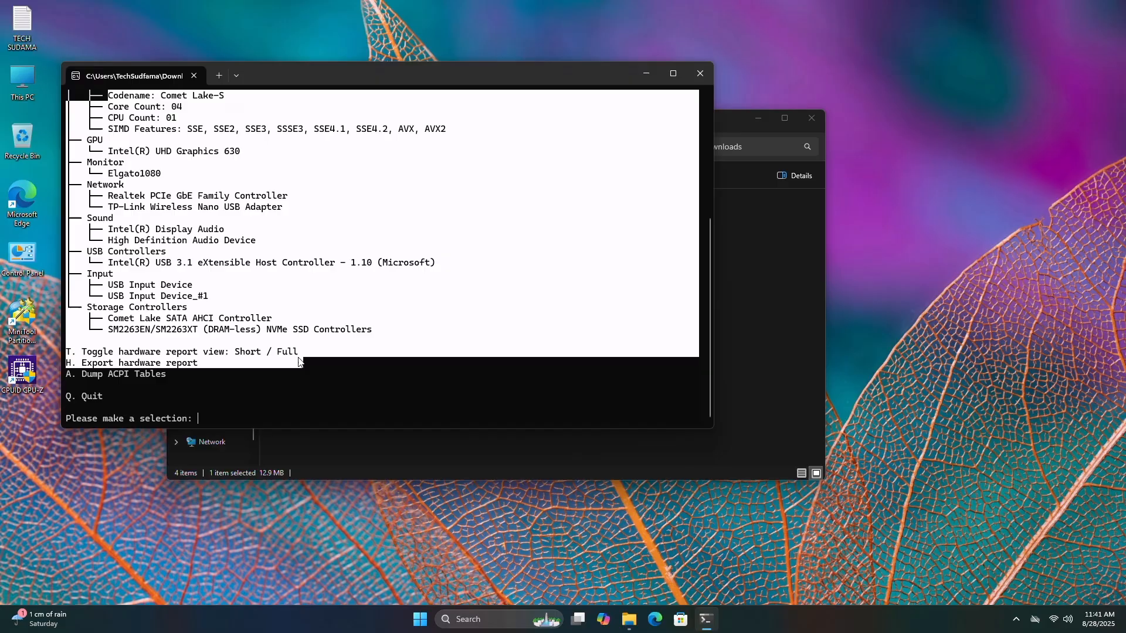
type("t")
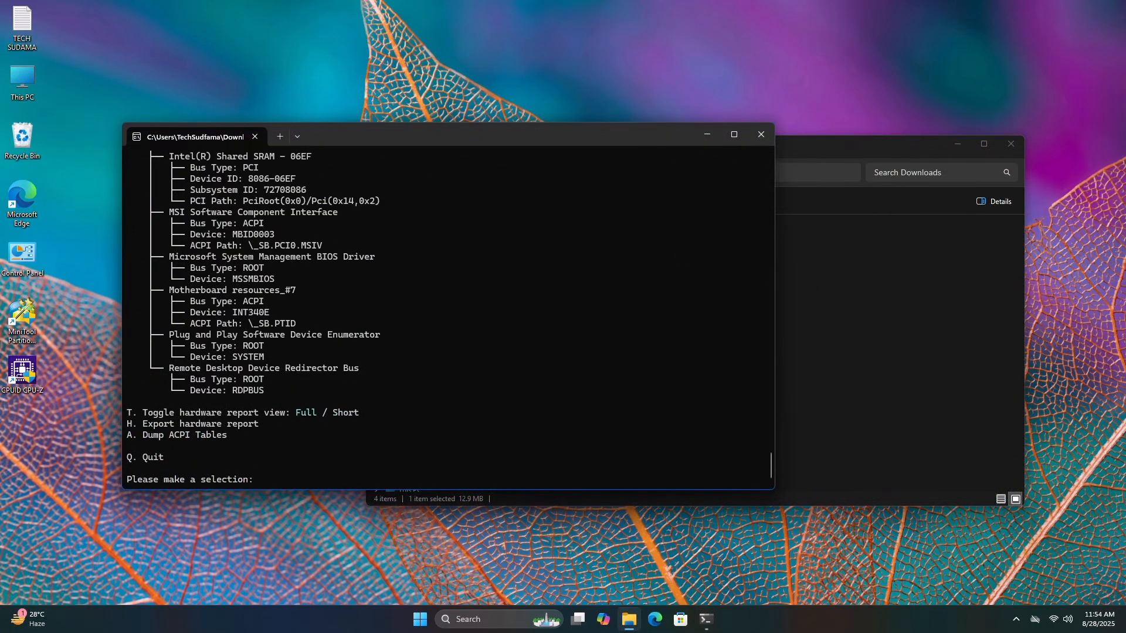
type("h")
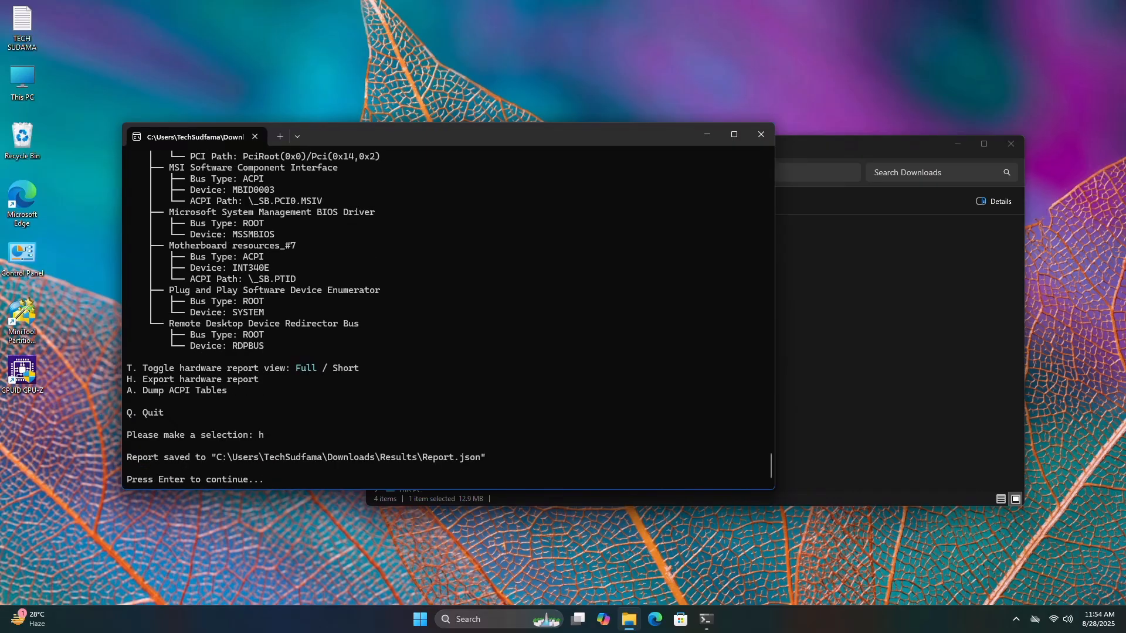
key("enter")
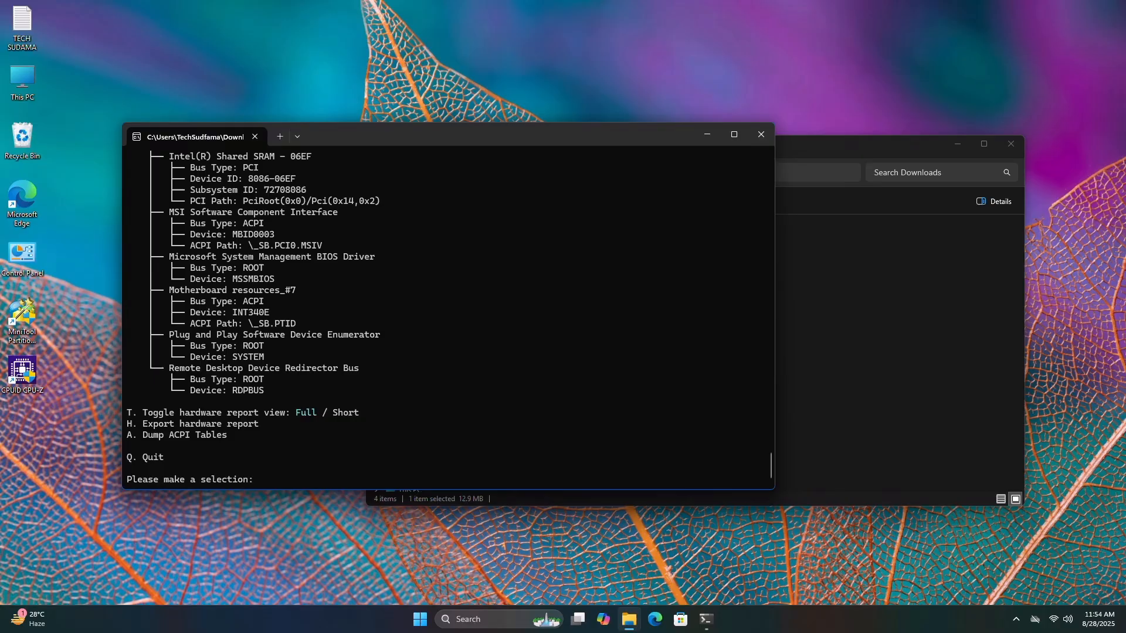
Dump the ACPI tables into the Results\ACPI folder.
type("A")
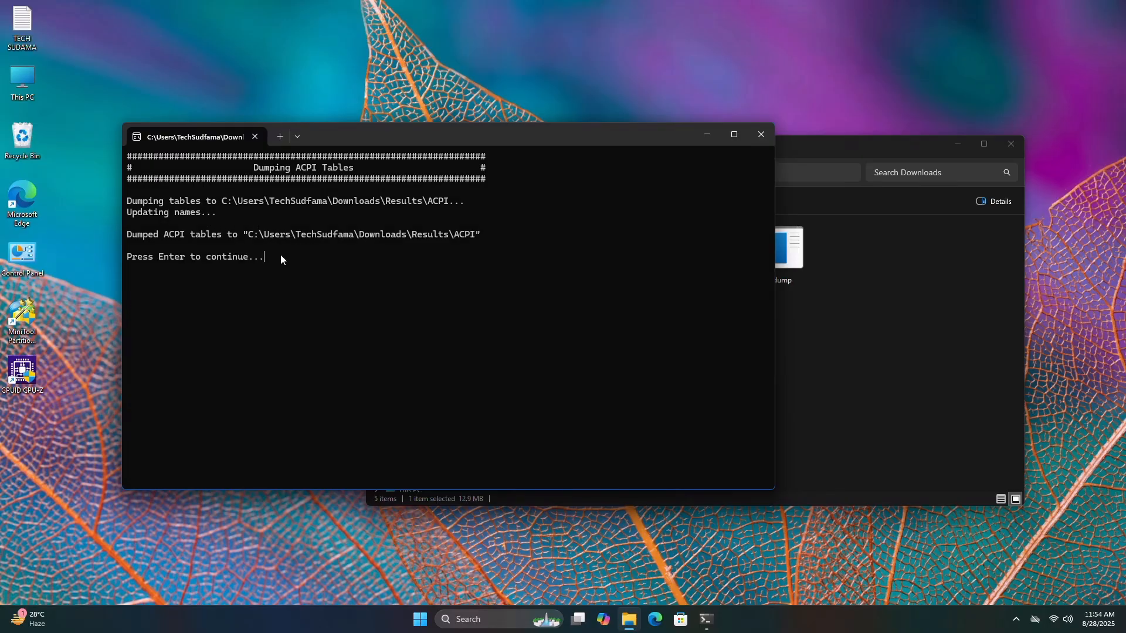
key("Enter")
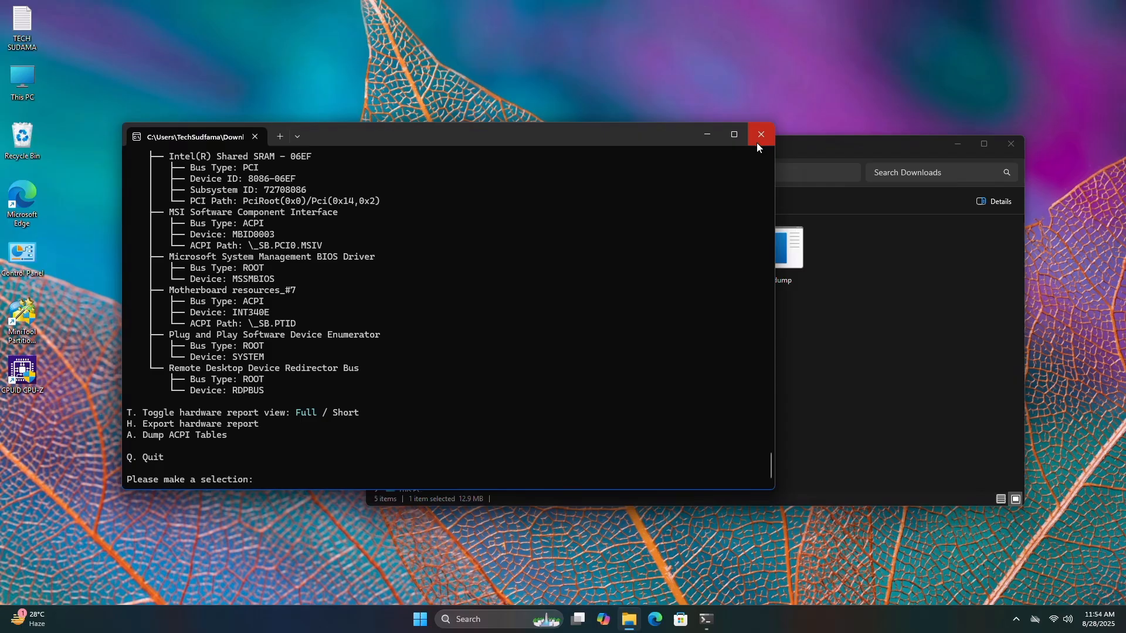
Close the sniffer, check Results holds Report.json and ACPI, and run OpCore-Simplify.bat as administrator.
left_click(760, 134)
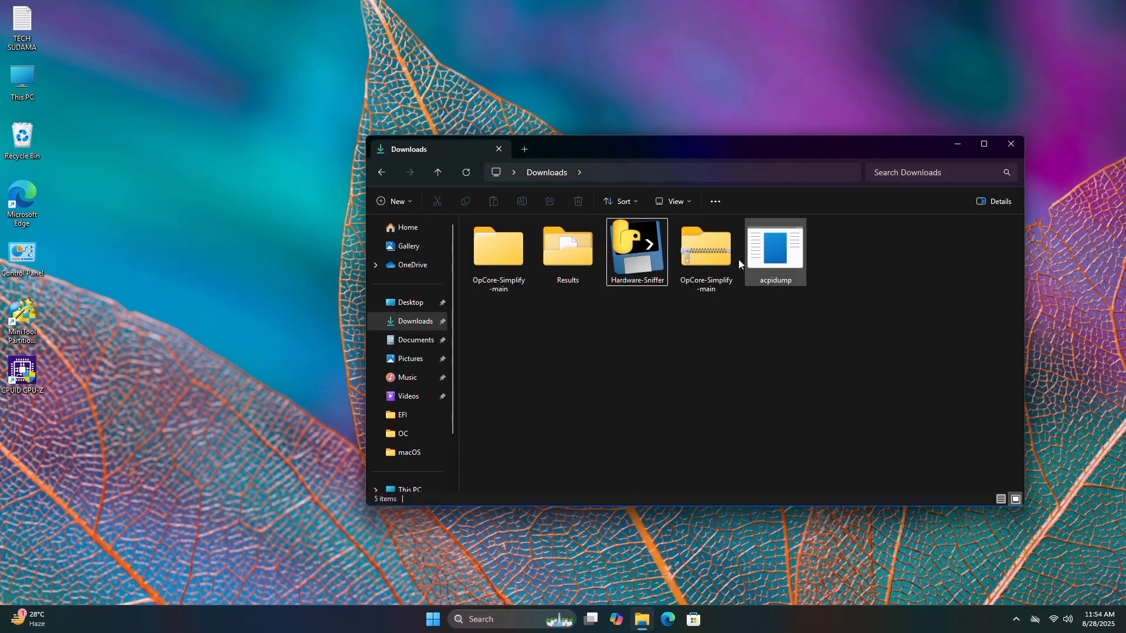
left_click(567, 251)
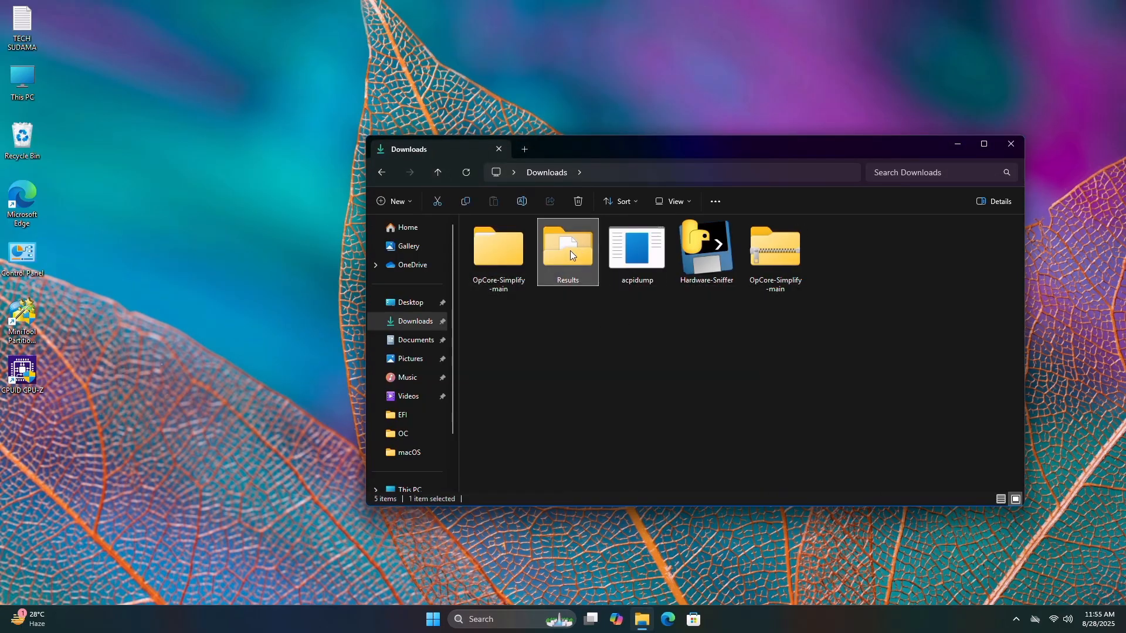
double_click(567, 247)
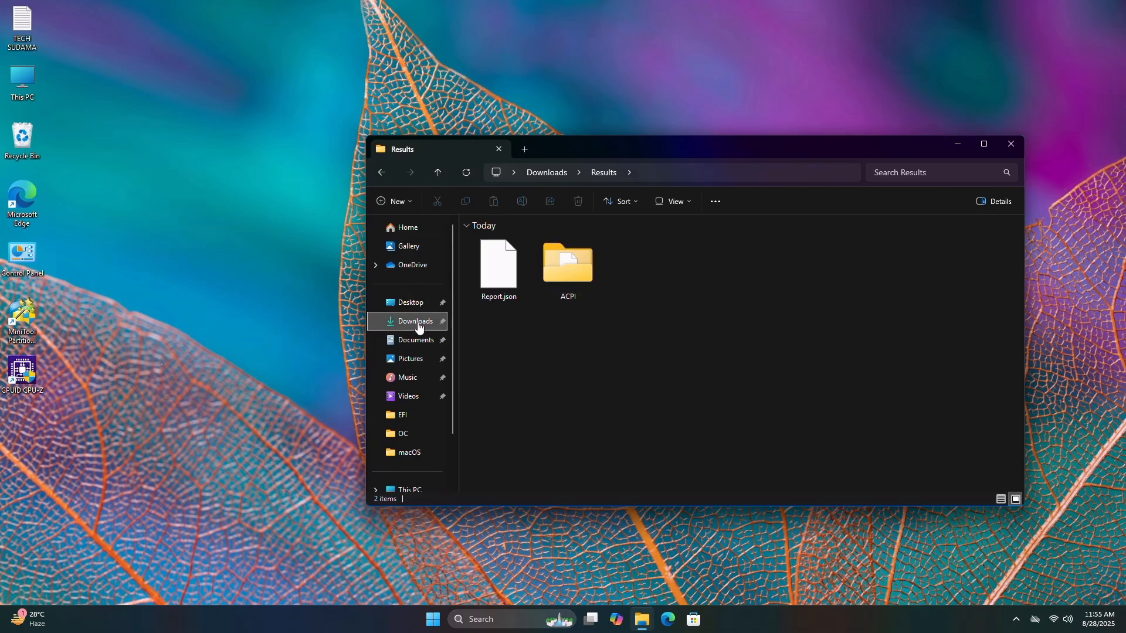
left_click(415, 322)
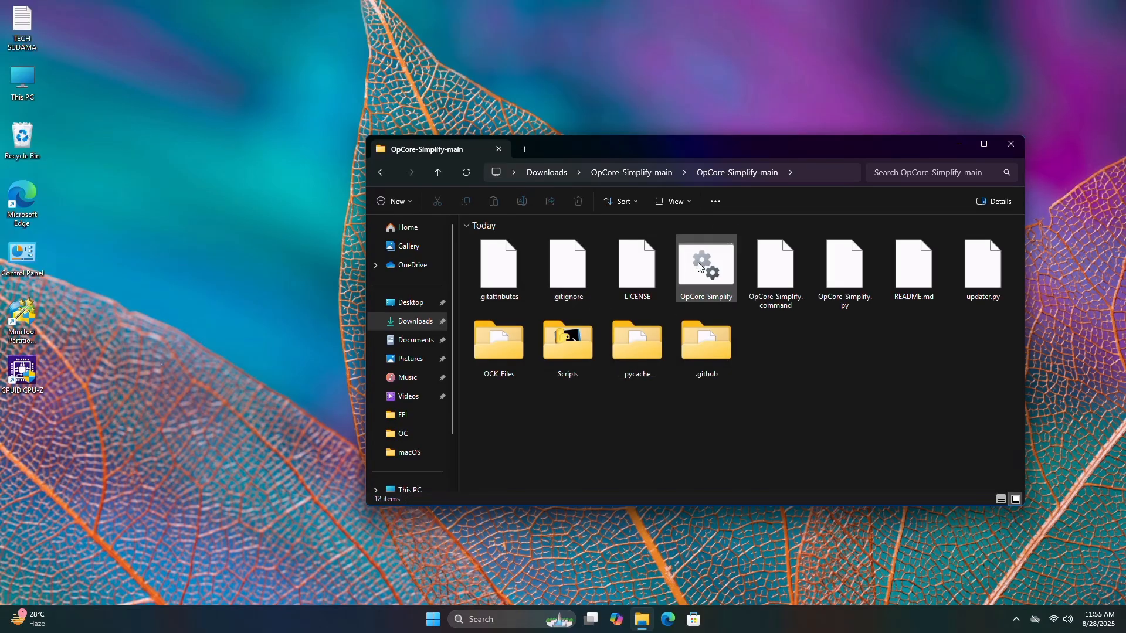
right_click(705, 270)
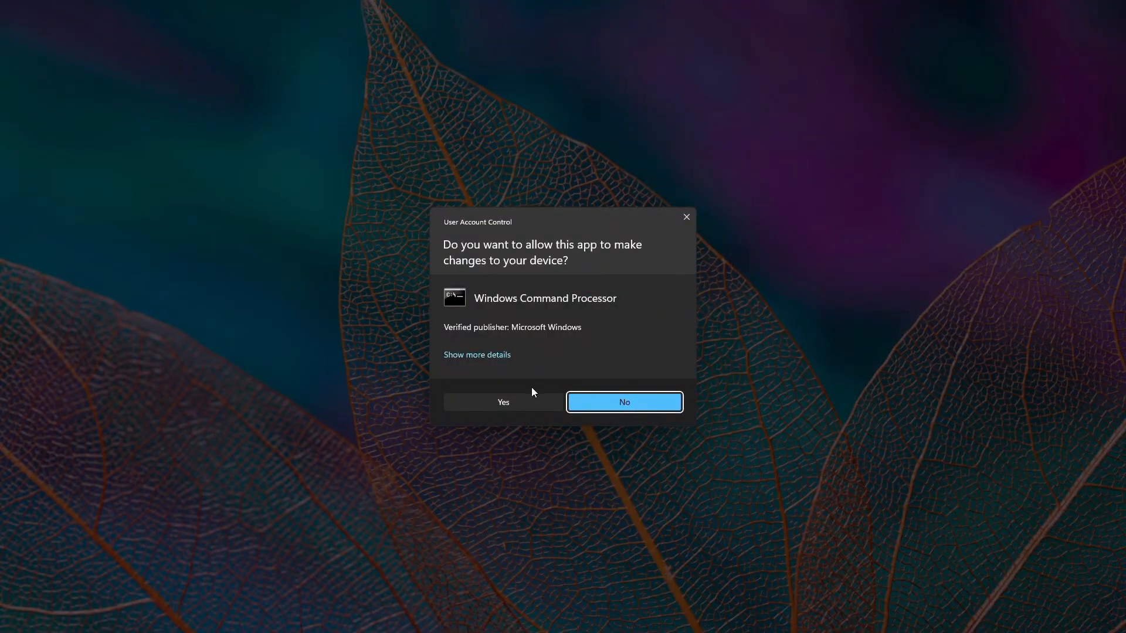
Allow admin rights, skip the update check with 'y', and choose option 1 Select Hardware Report.
left_click(503, 403)
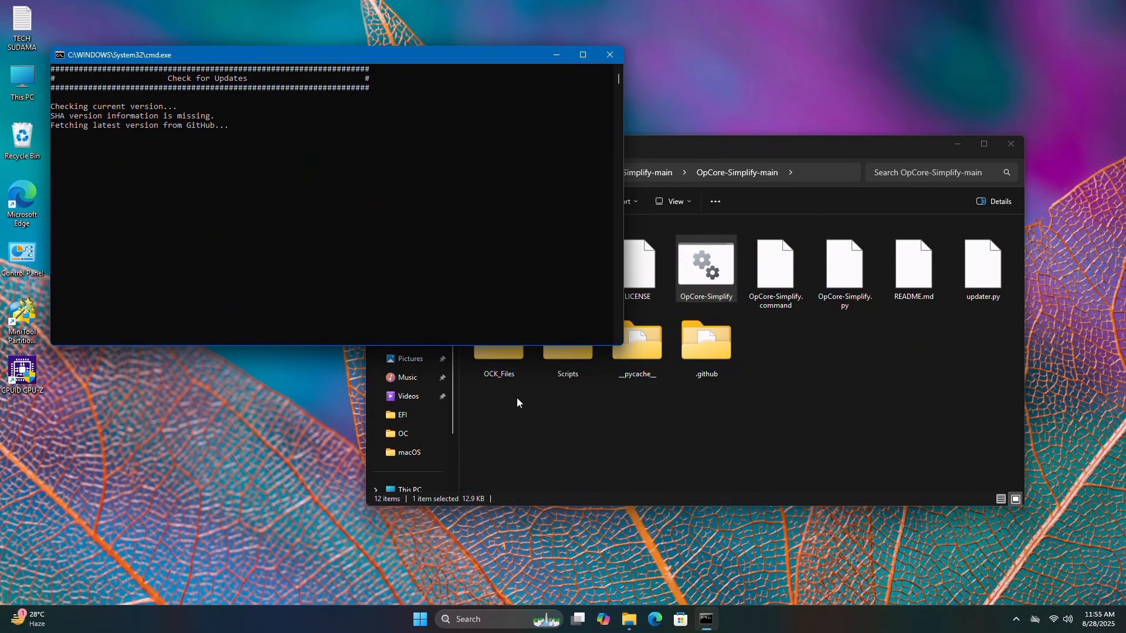
type("y")
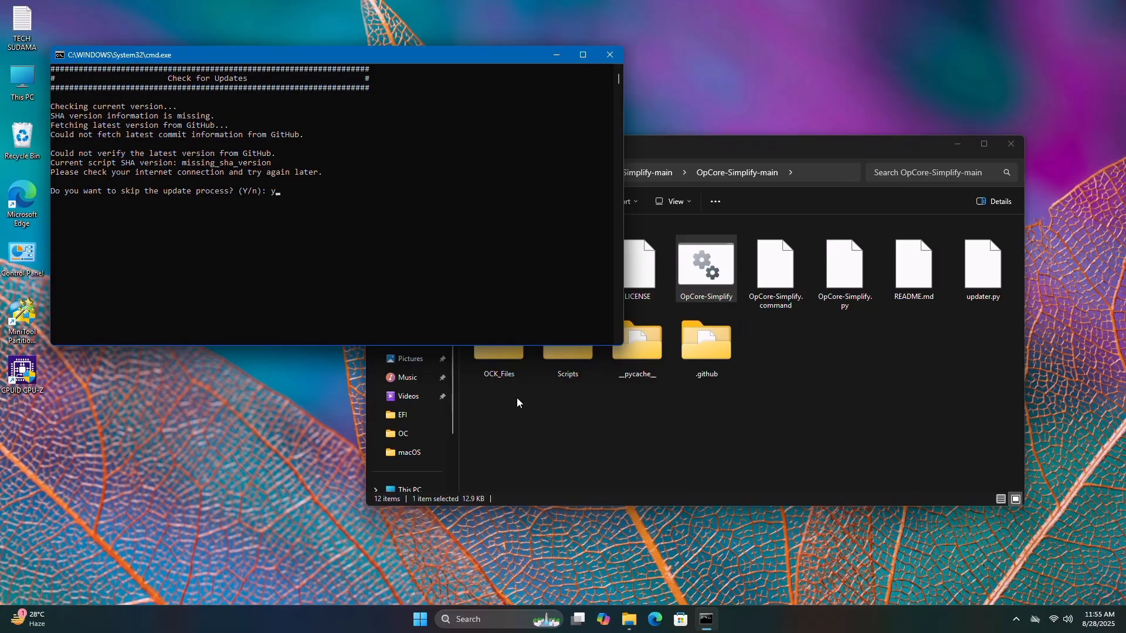
key("enter")
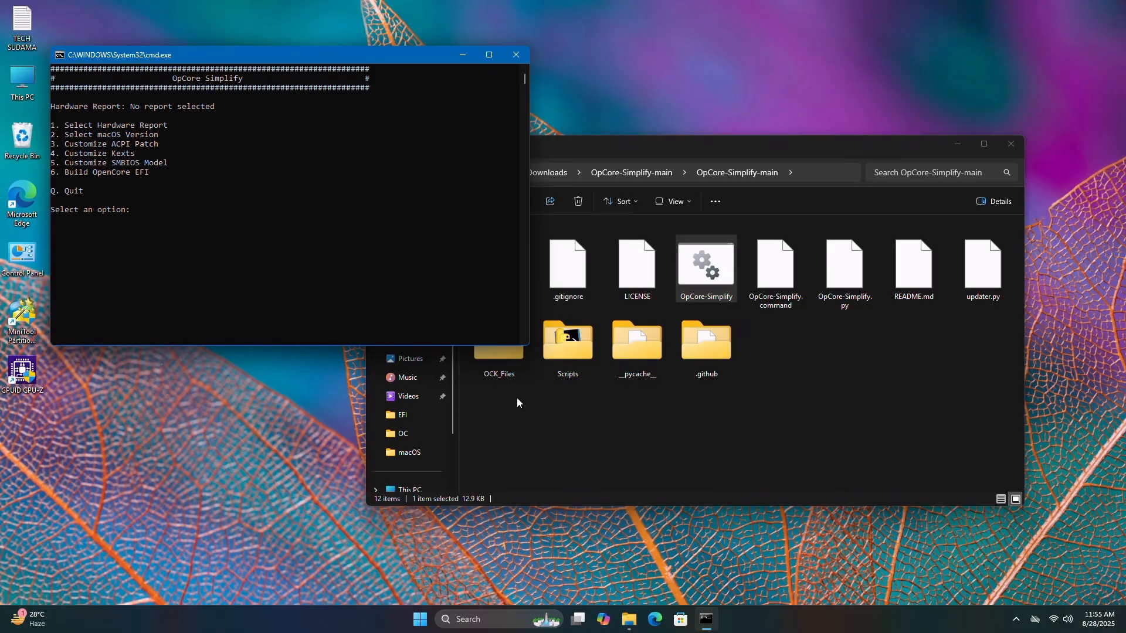
type("1")
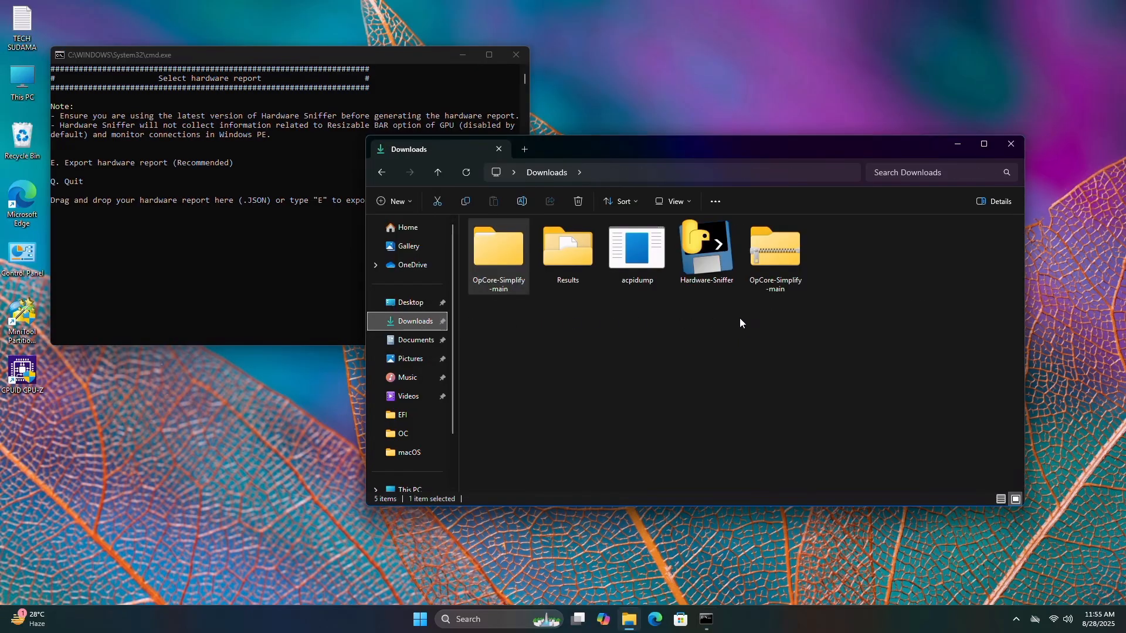
mouse_move(567, 247)
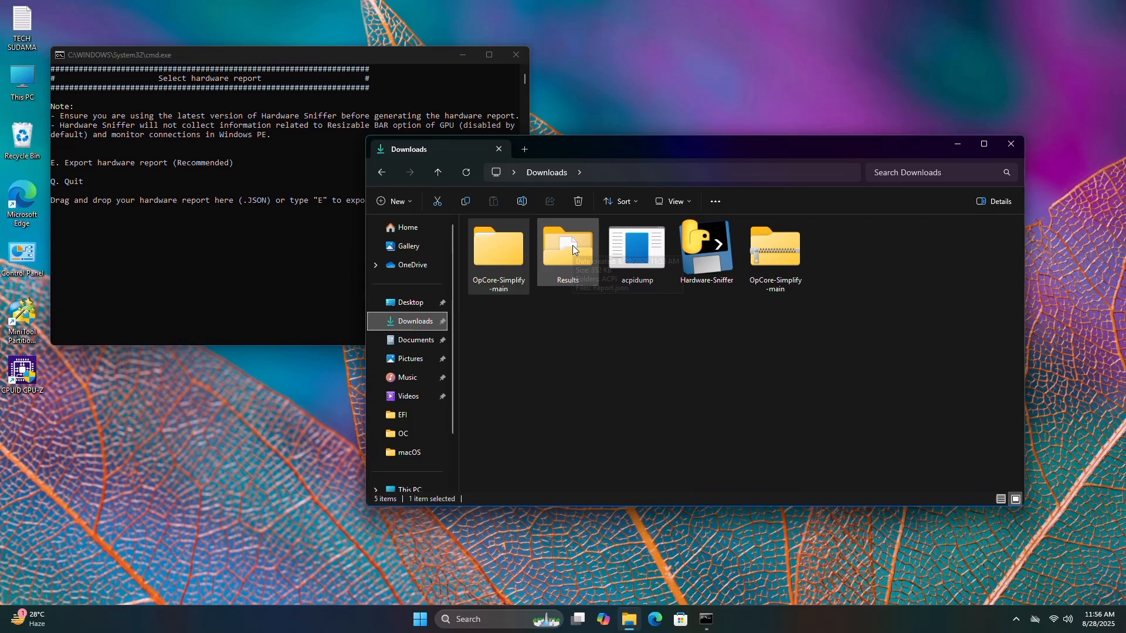
double_click(567, 248)
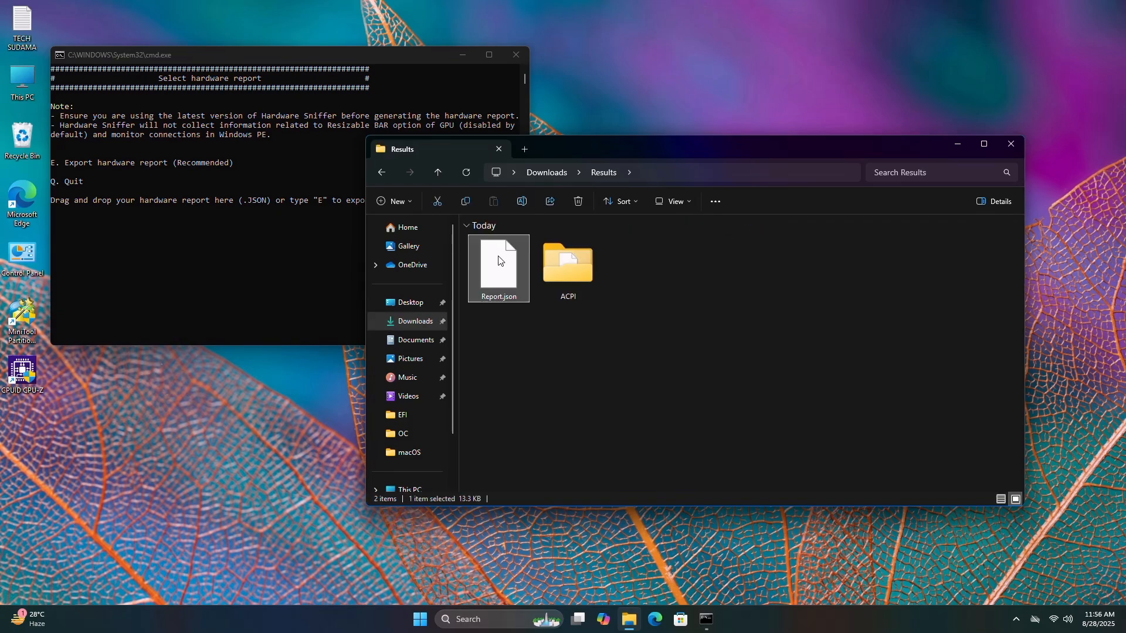
Copy the path of Report.json to feed it to OpCore Simplify as the hardware report.
right_click(497, 262)
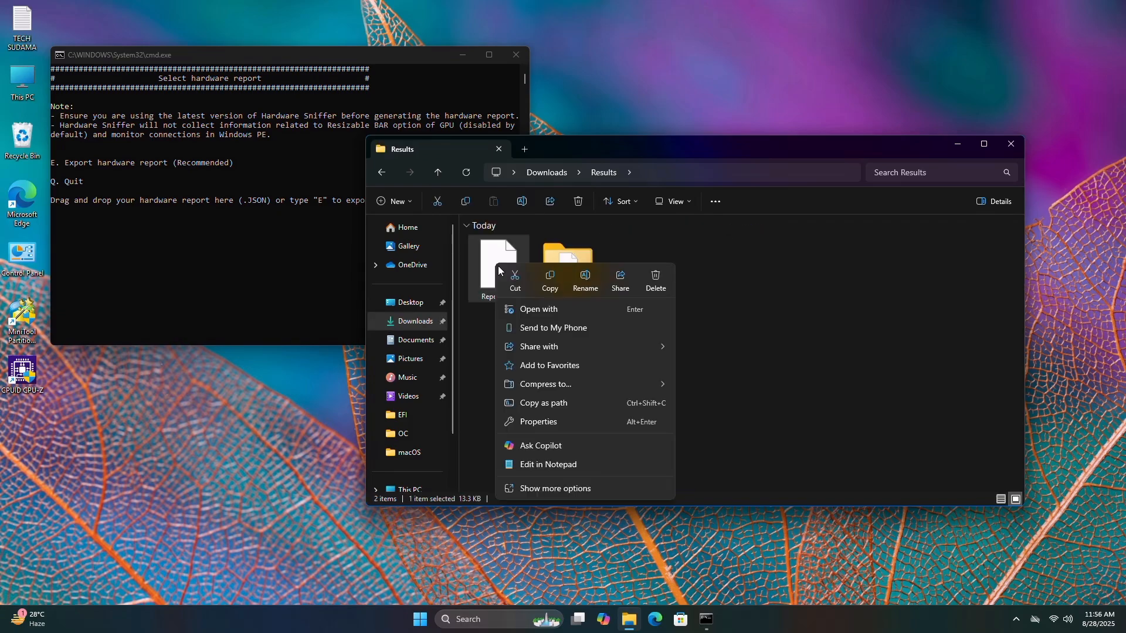
mouse_move(552, 402)
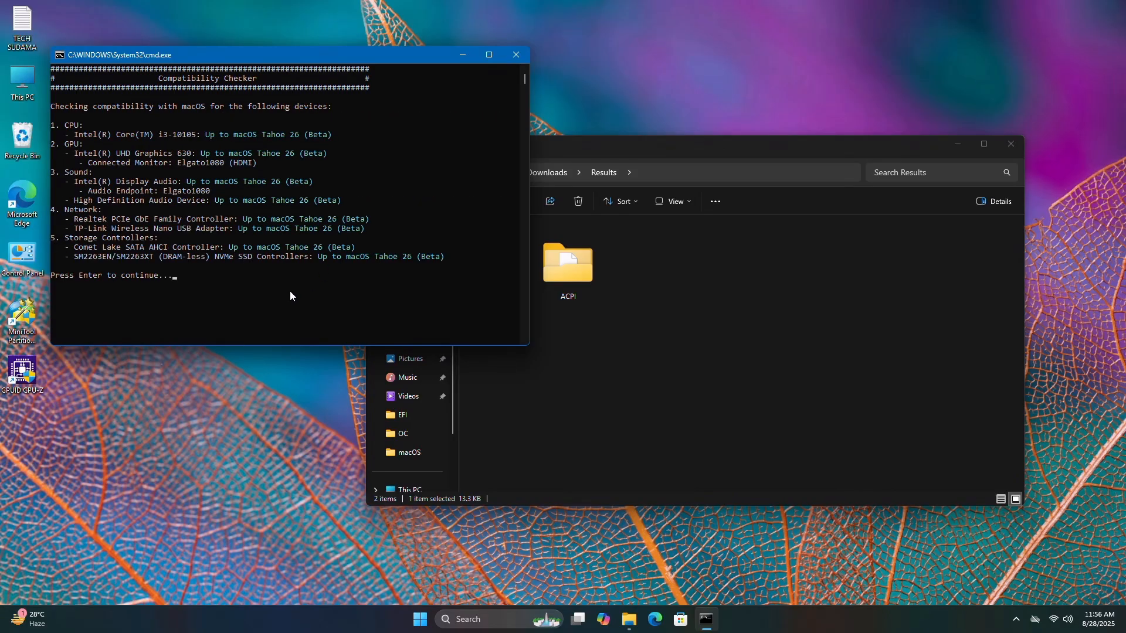
Continue past the compatibility results and enter 25 for macOS Tahoe 26 (Beta).
key("enter")
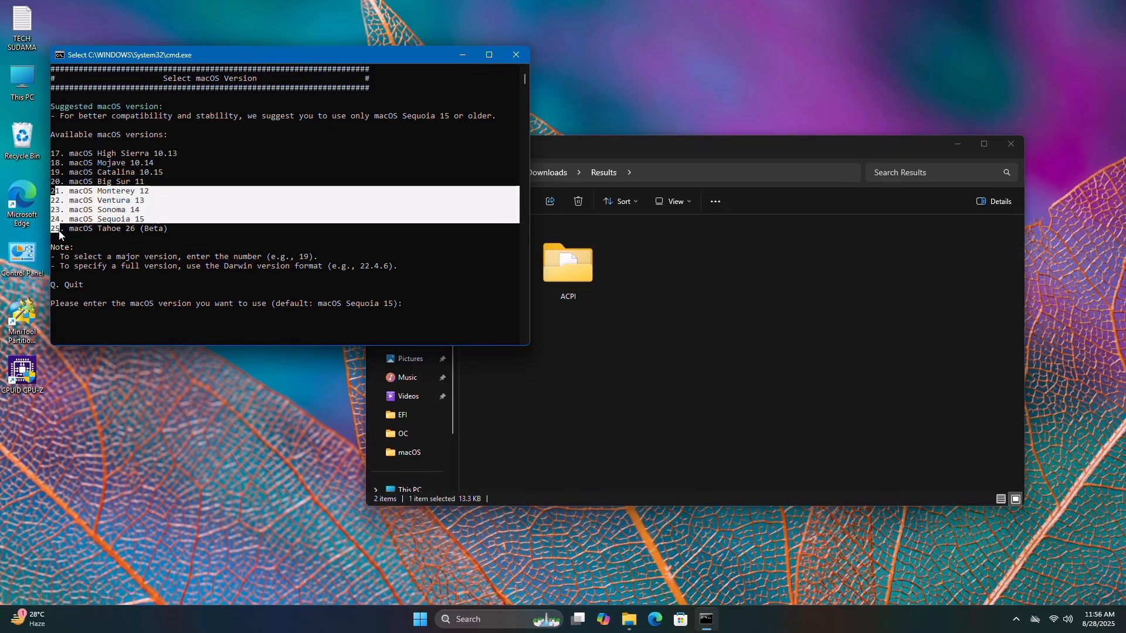
type("25")
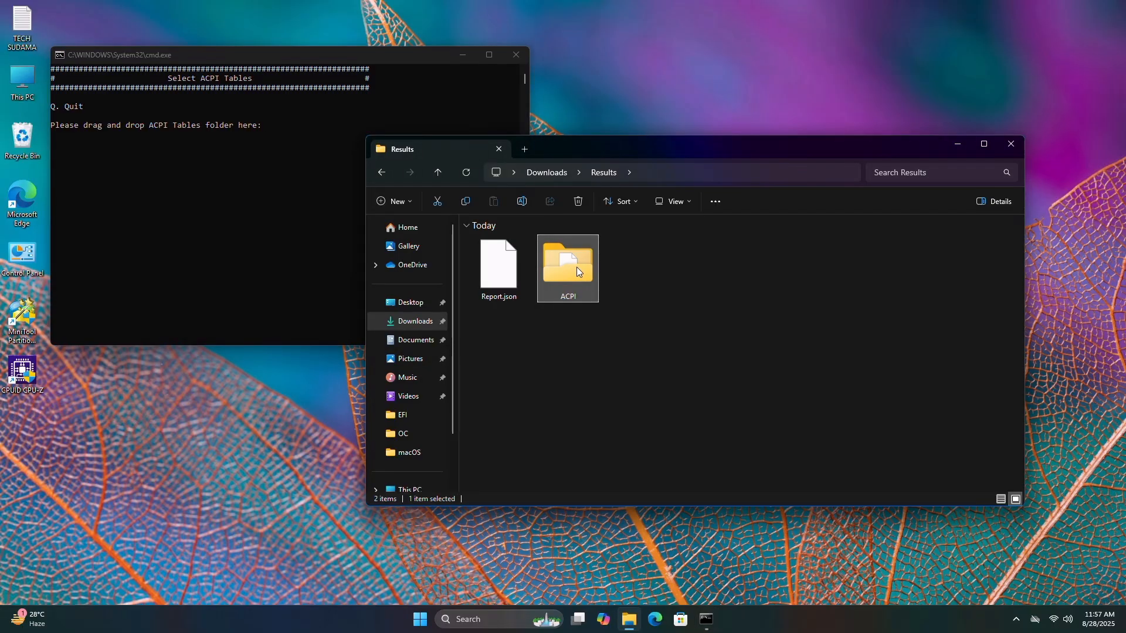
Copy the ACPI folder path and submit it at the ACPI Tables prompt, reaching the main EFI menu.
right_click(567, 258)
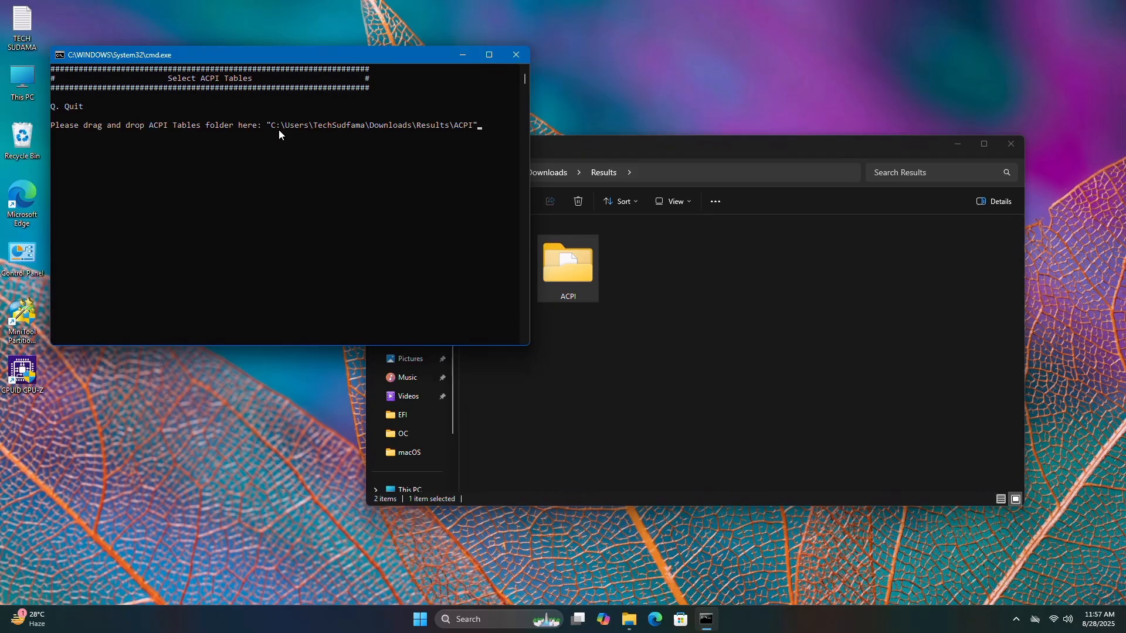
key("enter")
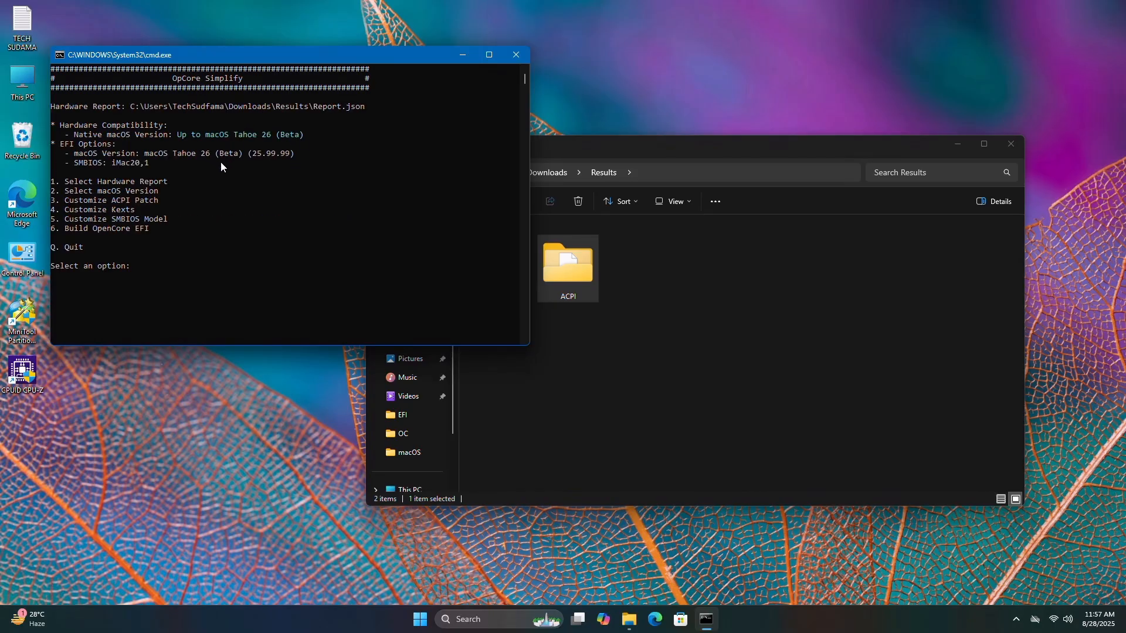
mouse_move(253, 166)
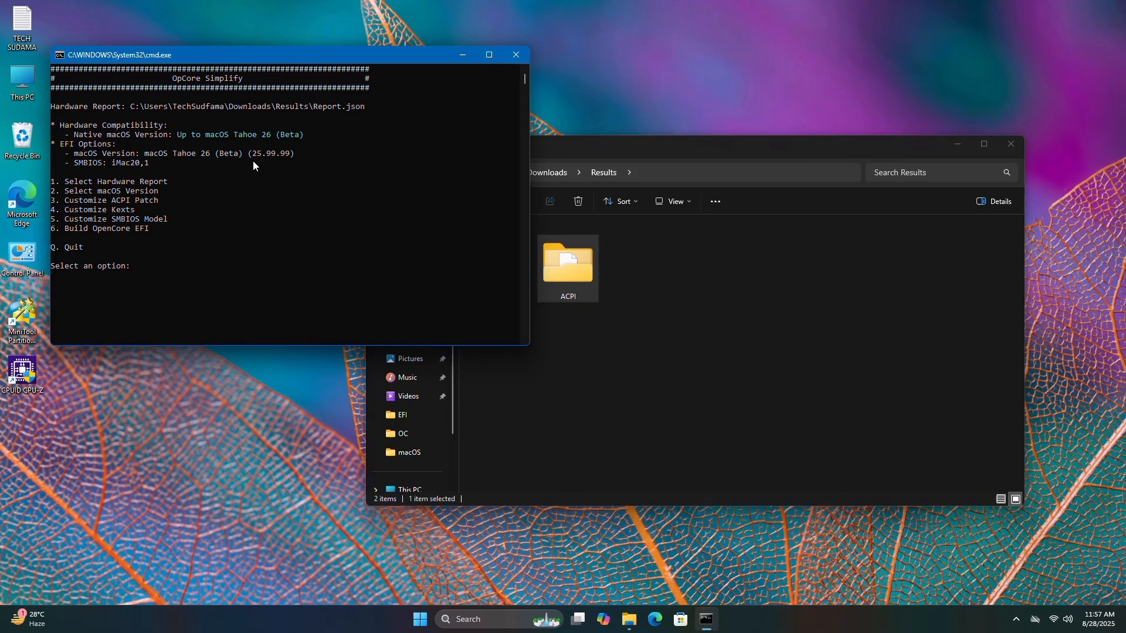
mouse_move(115, 210)
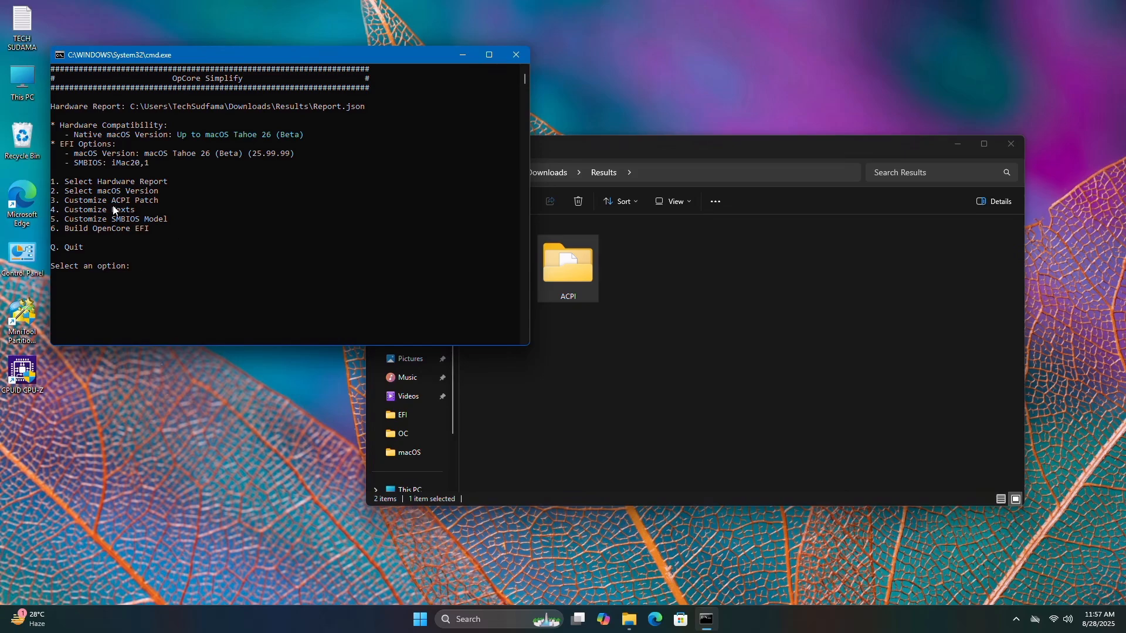
type("3")
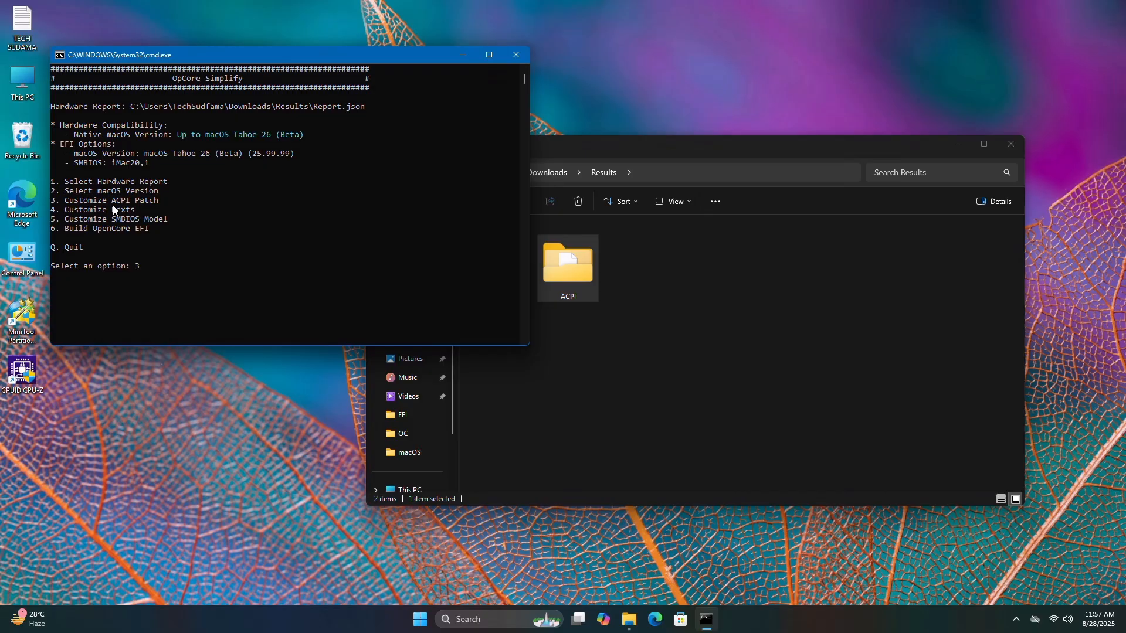
key("enter")
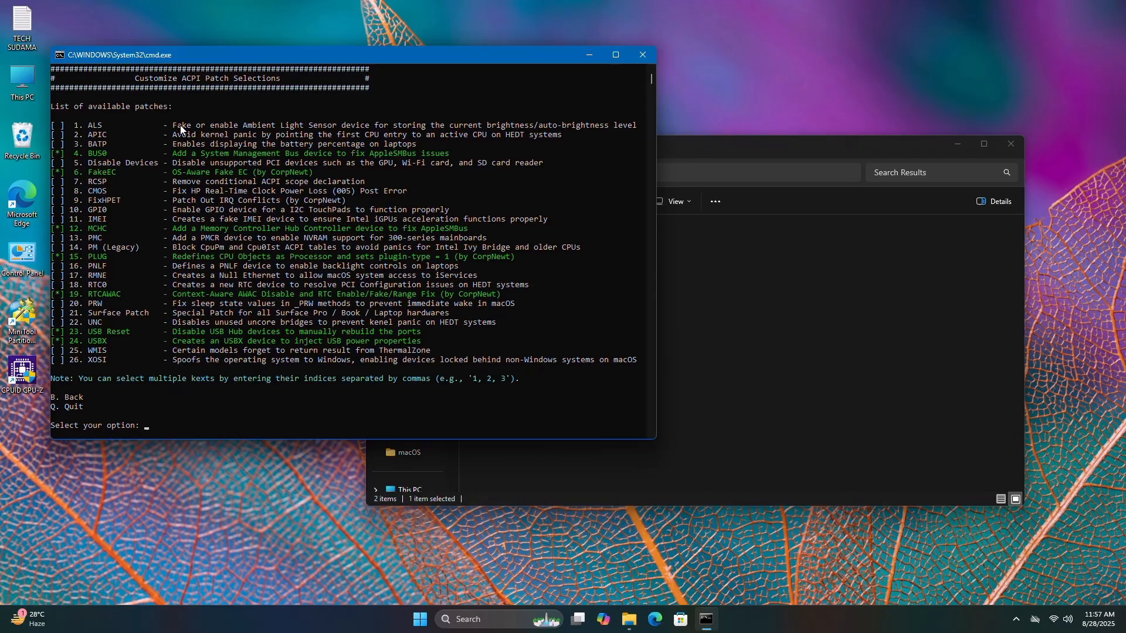
mouse_move(200, 241)
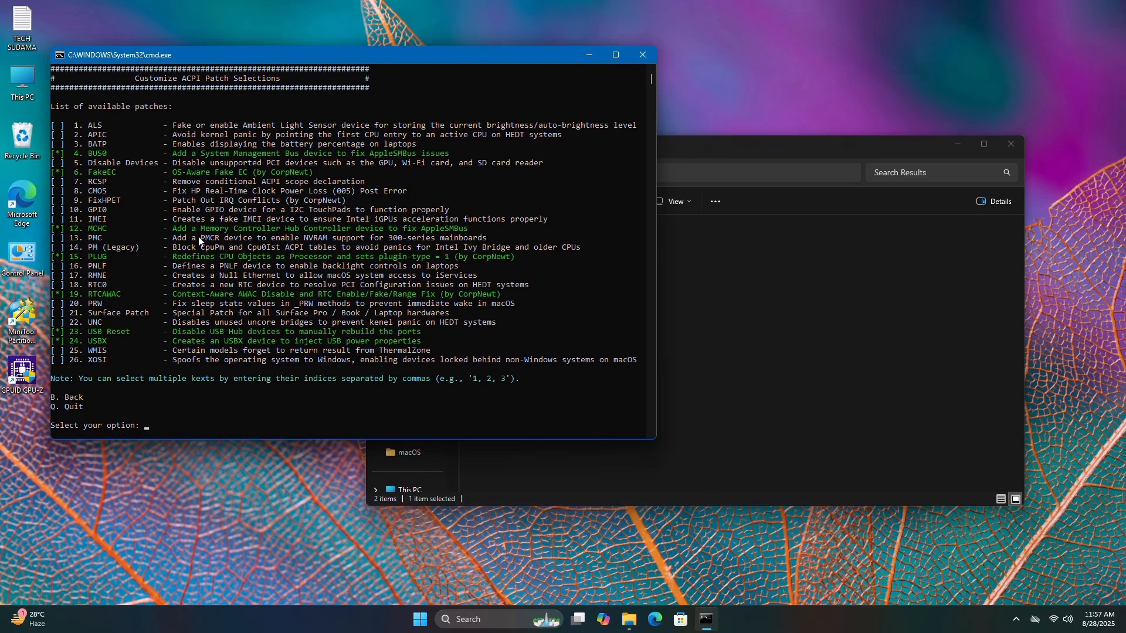
mouse_move(240, 345)
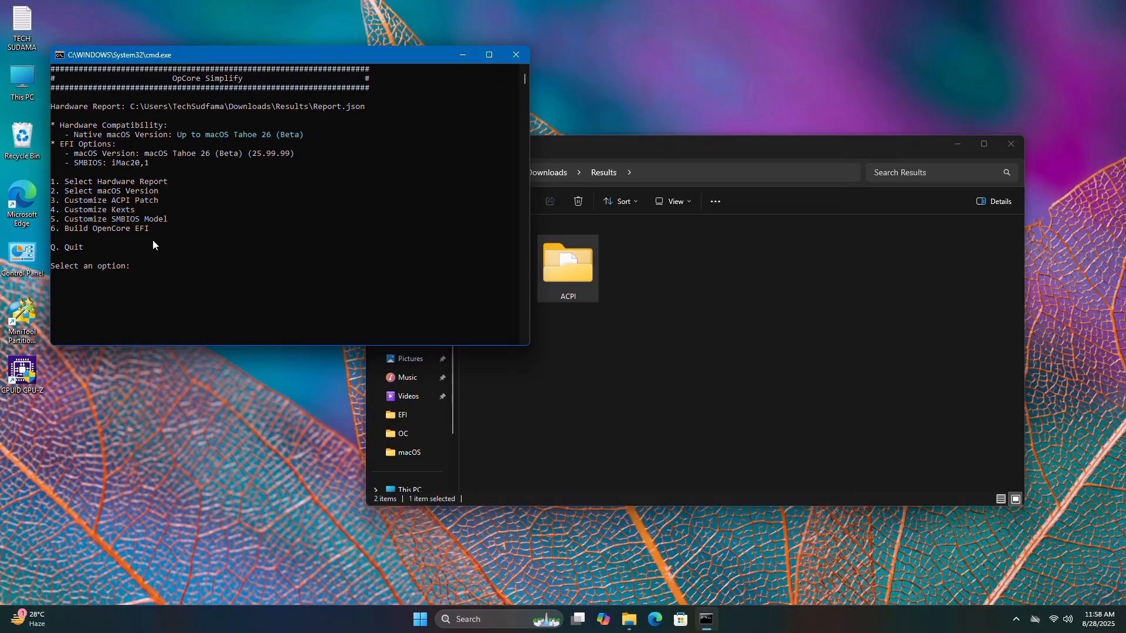
mouse_move(139, 213)
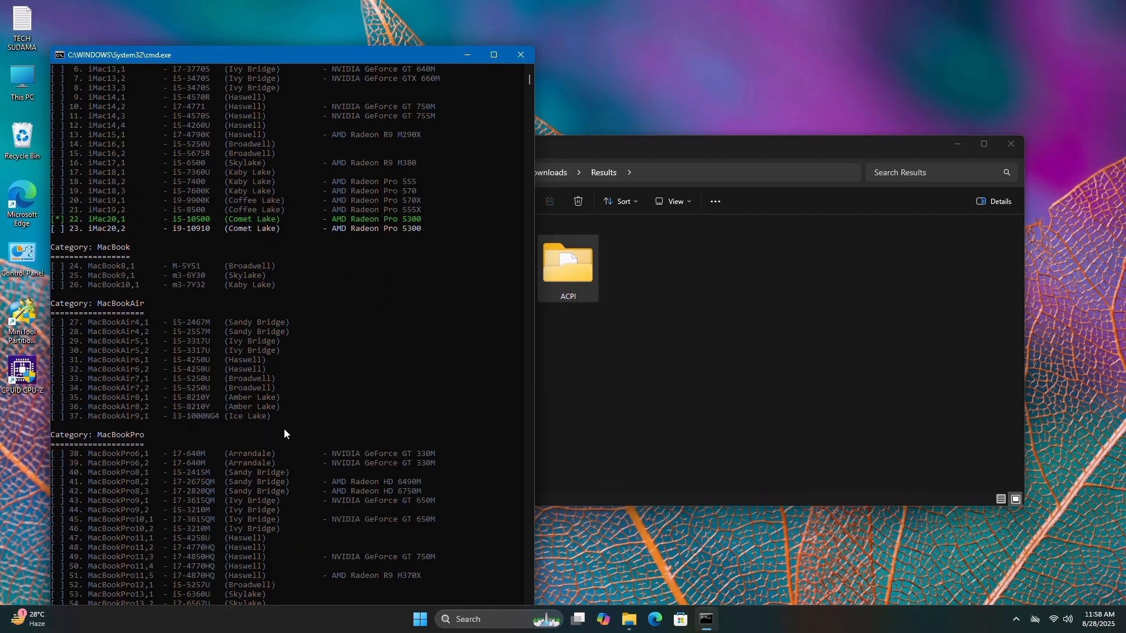
mouse_move(318, 401)
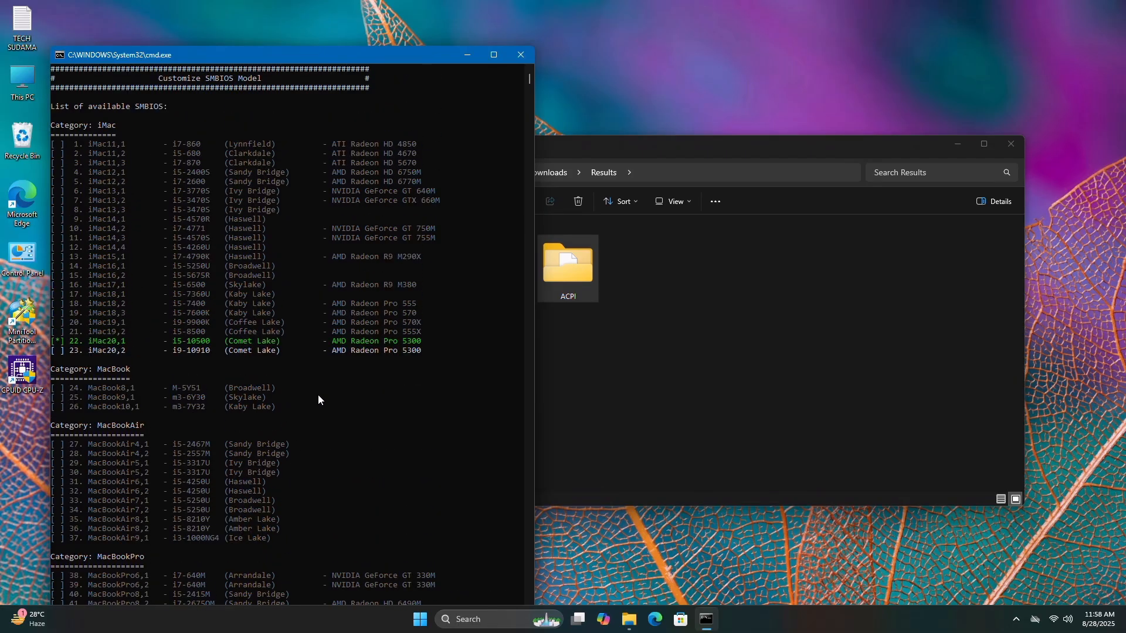
Scroll through the SMBIOS model list and keep iMac20,1 as the chosen model.
scroll("down", 3)
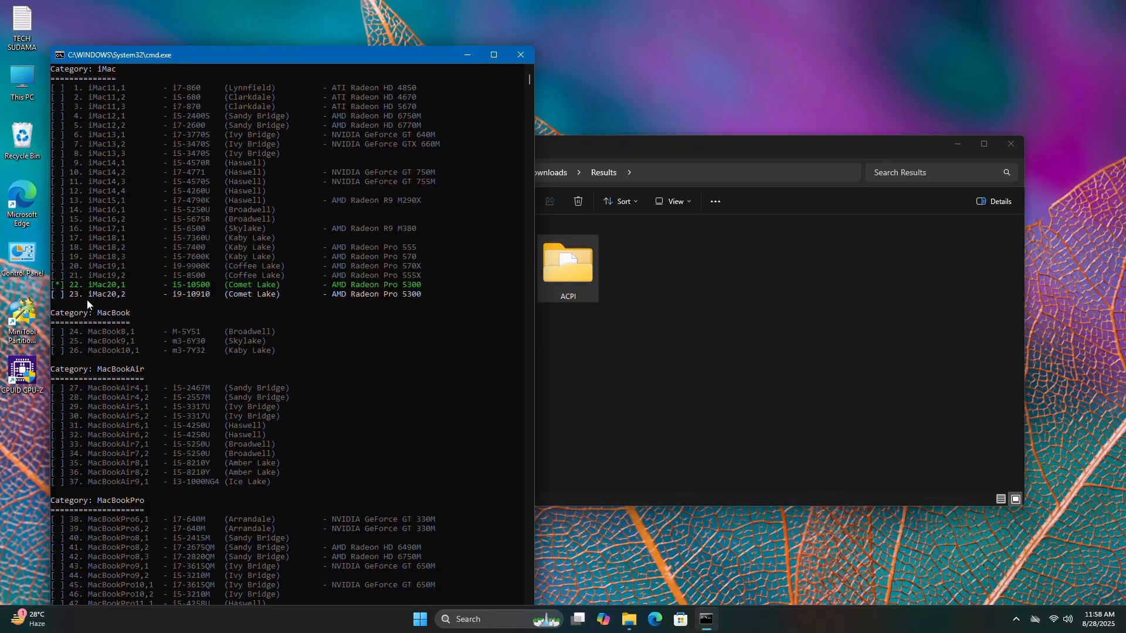
scroll("down", 3)
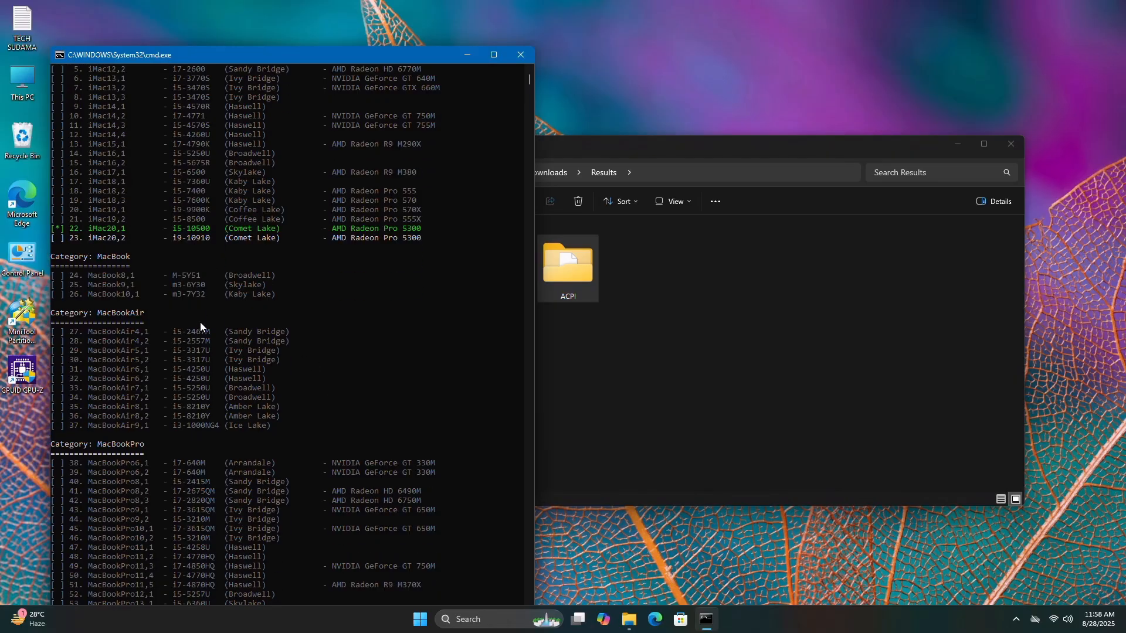
scroll("down", 3)
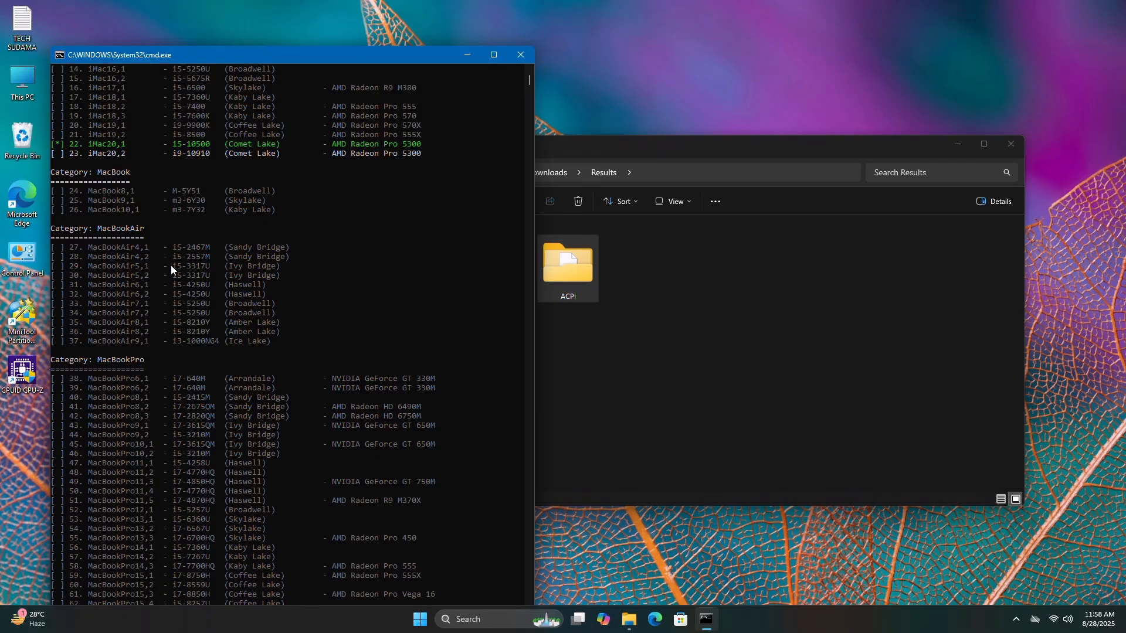
scroll("down", 3)
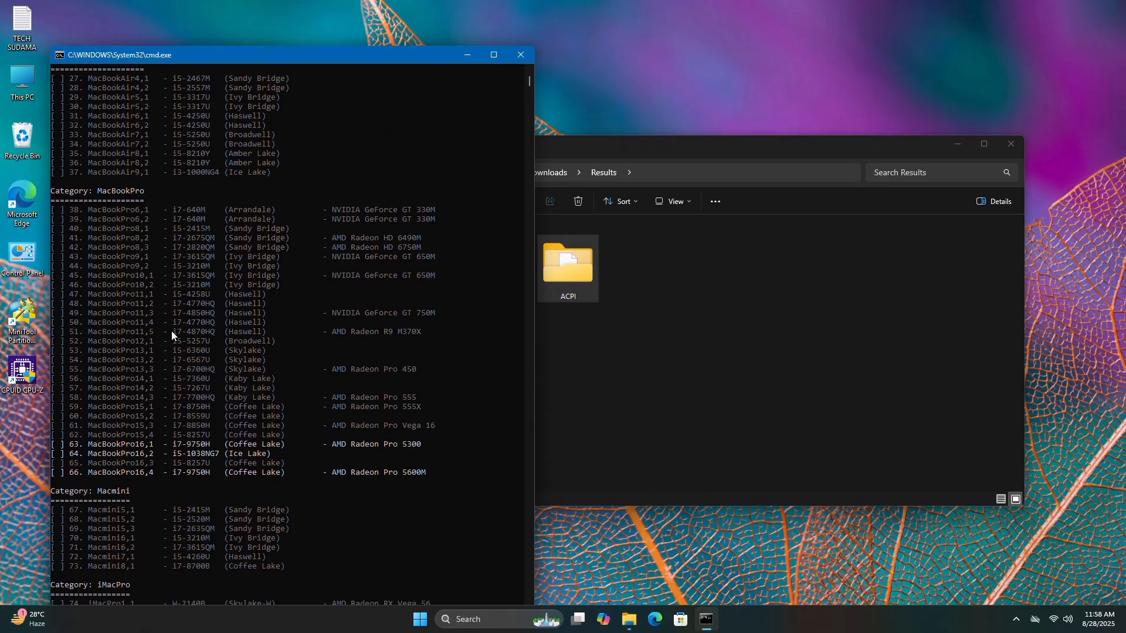
mouse_move(172, 470)
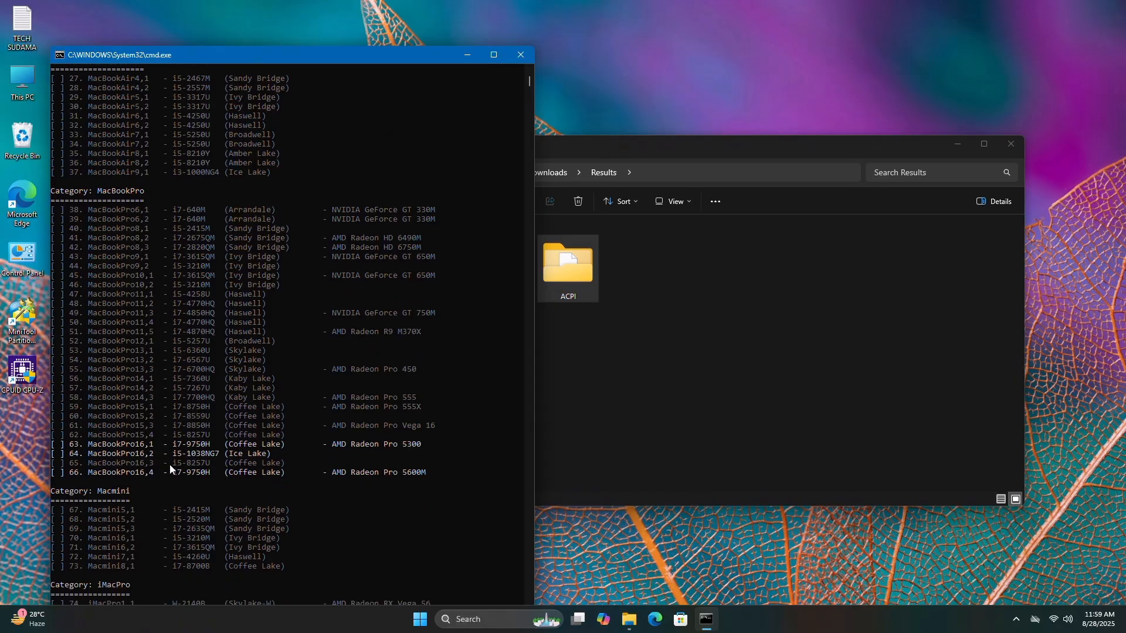
mouse_move(172, 470)
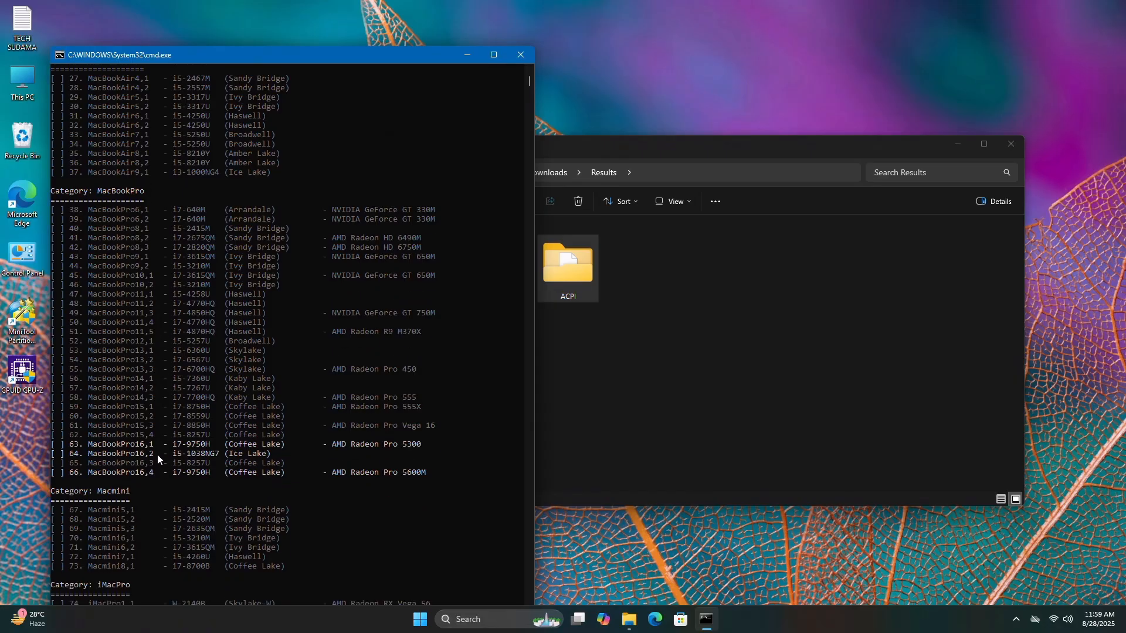
mouse_move(156, 482)
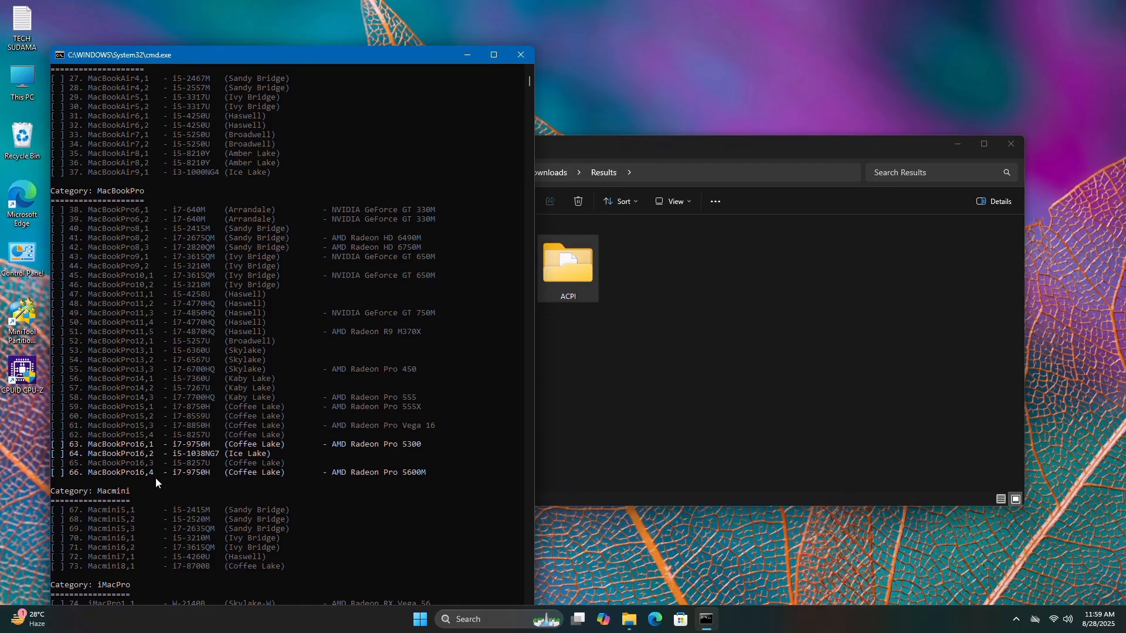
scroll("down", 3)
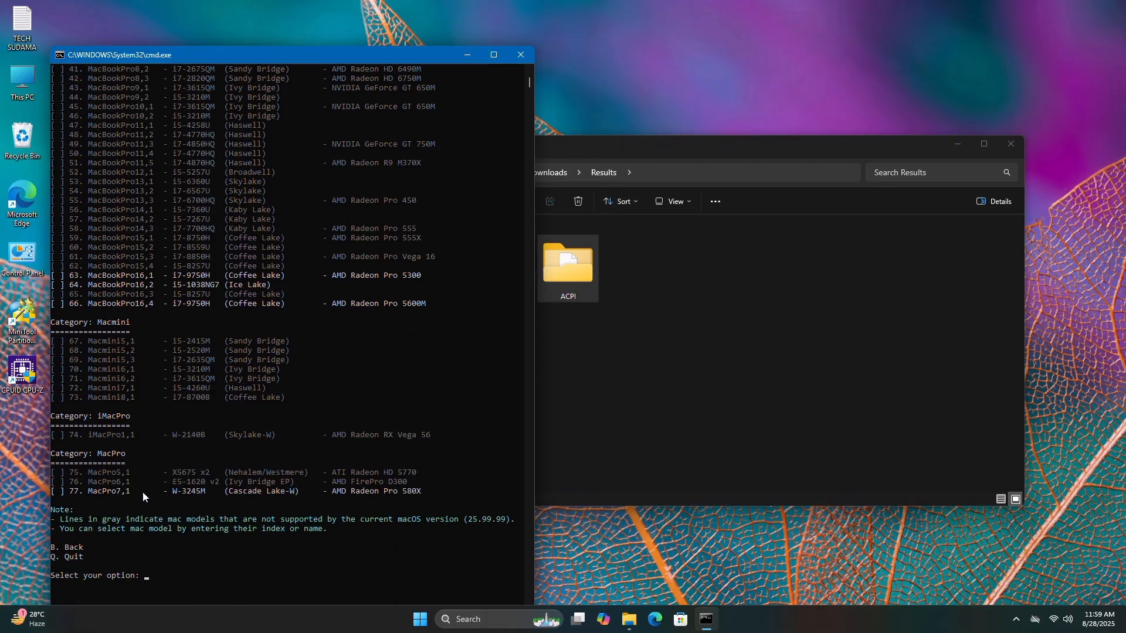
mouse_move(234, 483)
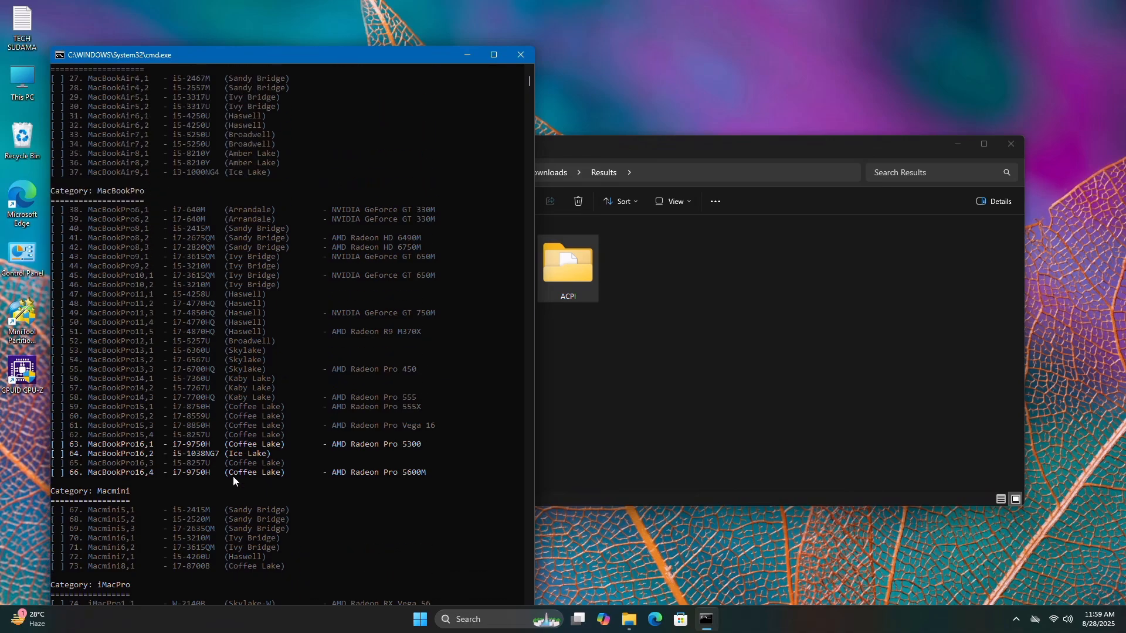
mouse_move(303, 447)
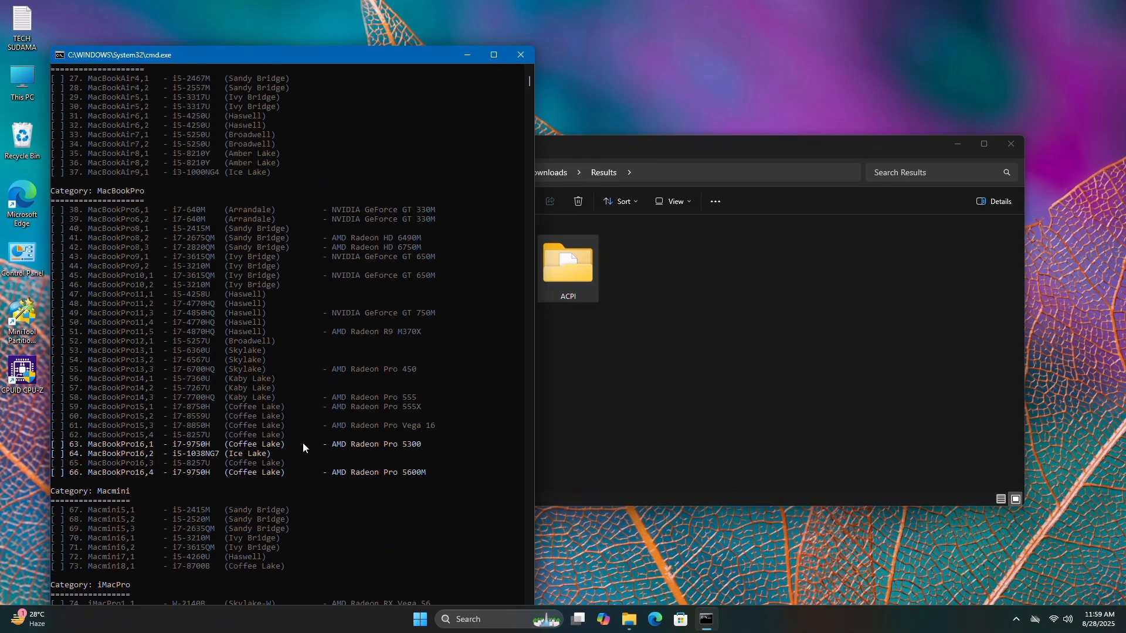
mouse_move(237, 281)
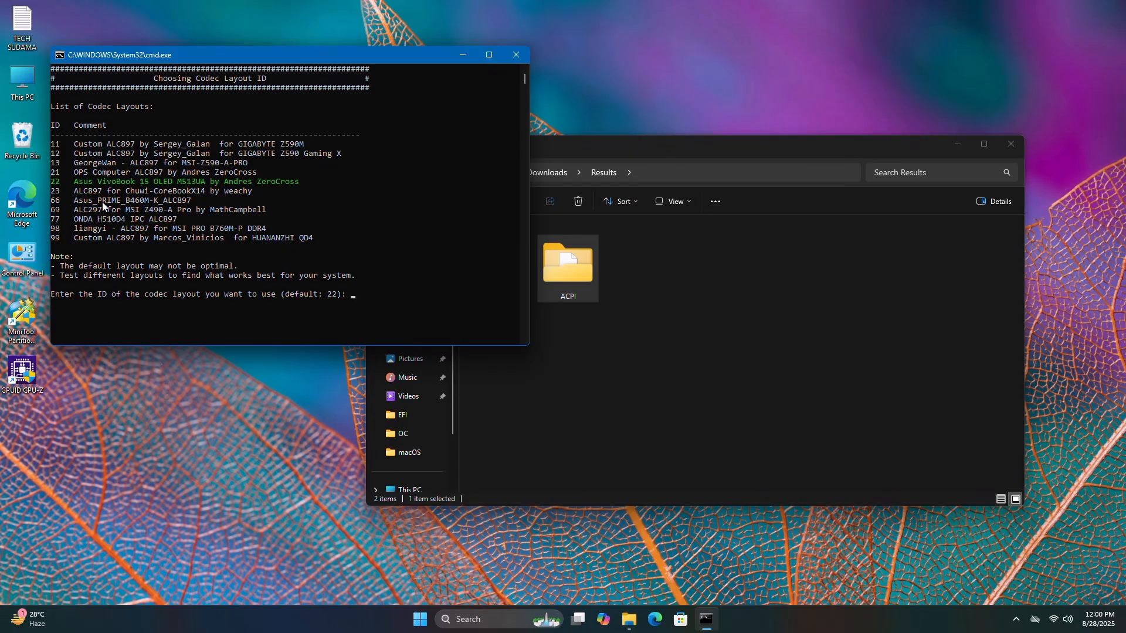
mouse_move(113, 186)
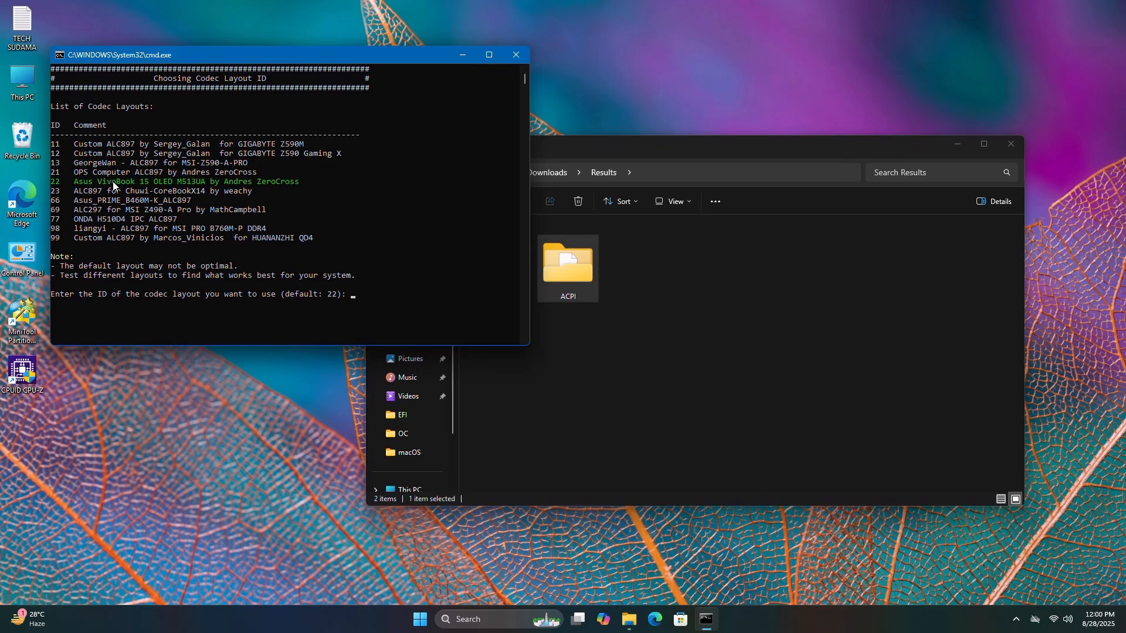
mouse_move(95, 166)
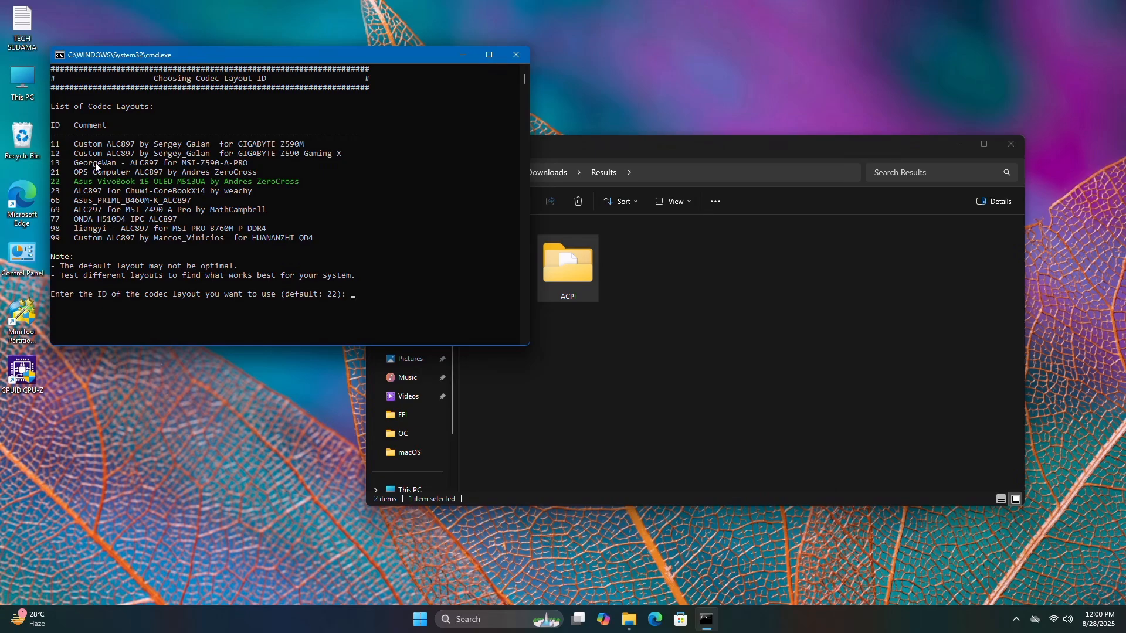
Choose codec layout ID 22 and let the OpenCore EFI build complete.
type("22")
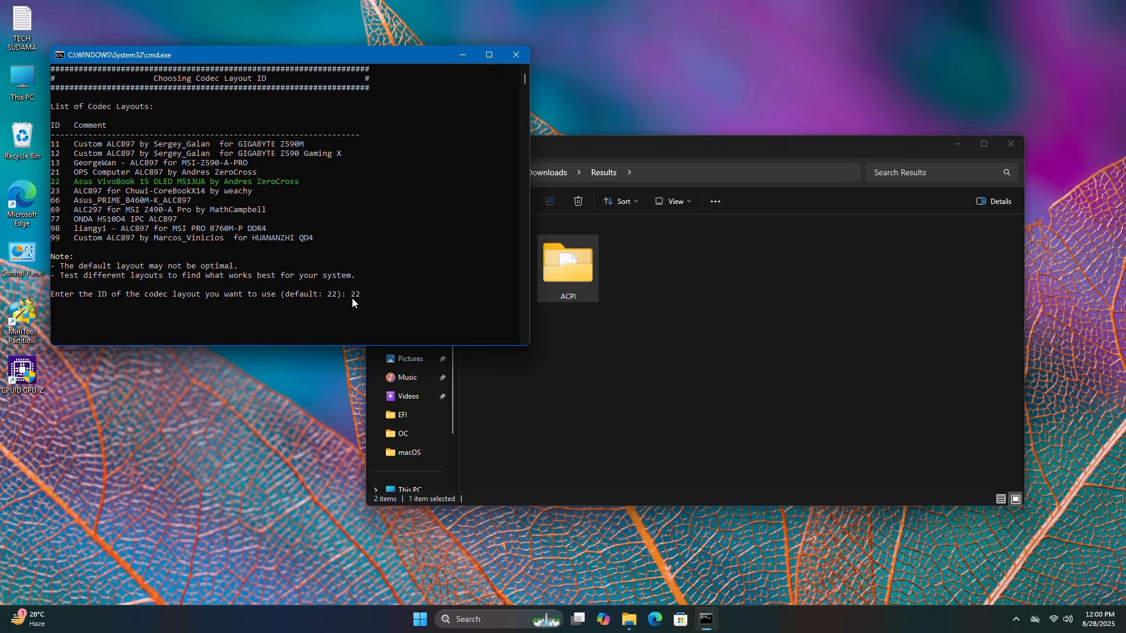
key("enter")
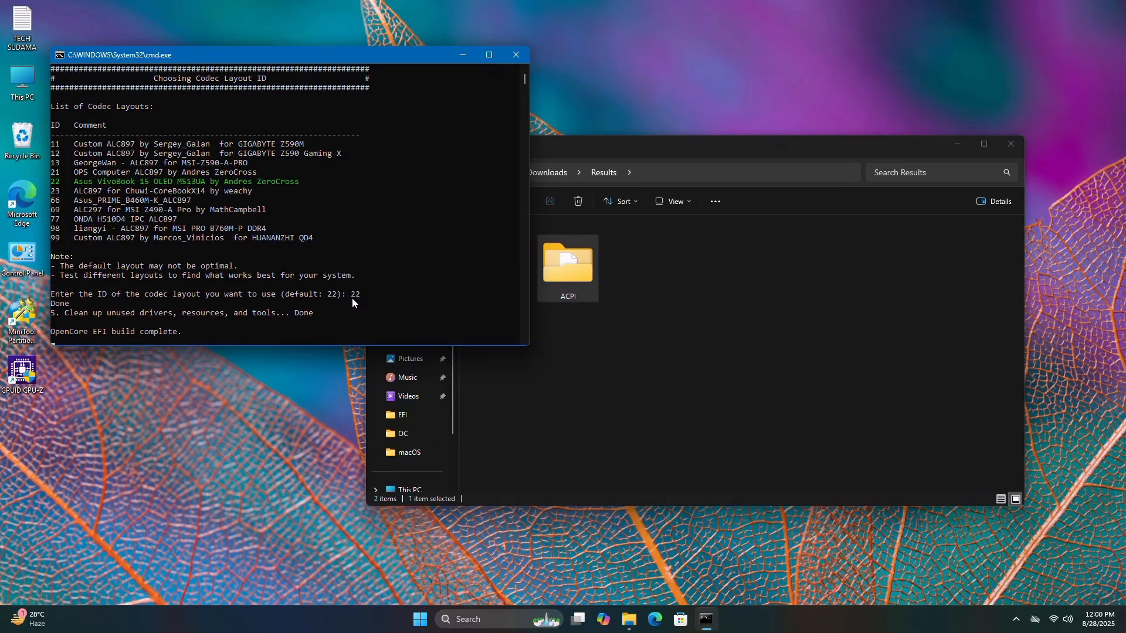